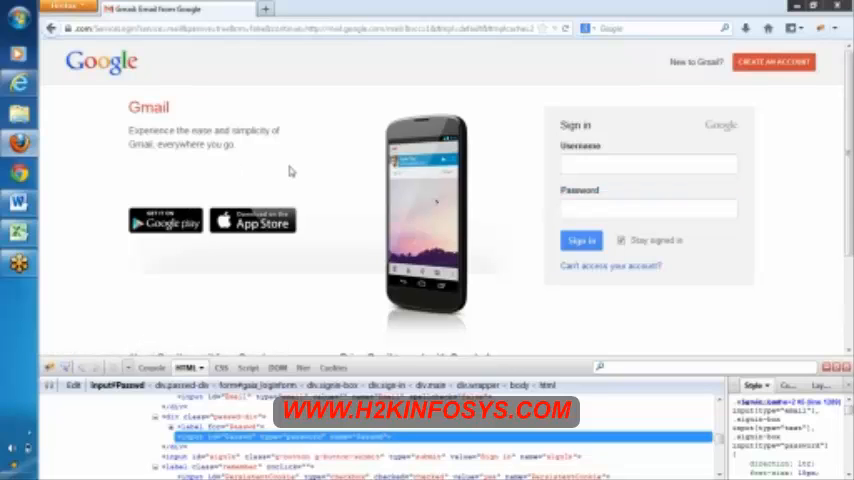
pyautogui.moveTo(494, 243)
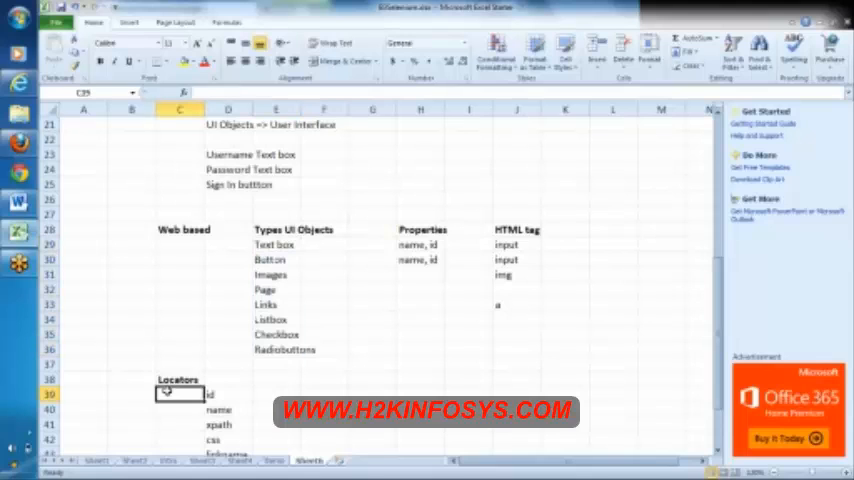
# - Scroll to the browser-tools table in Excel and select the Firebug entry for Firefox
pyautogui.scroll(-3)
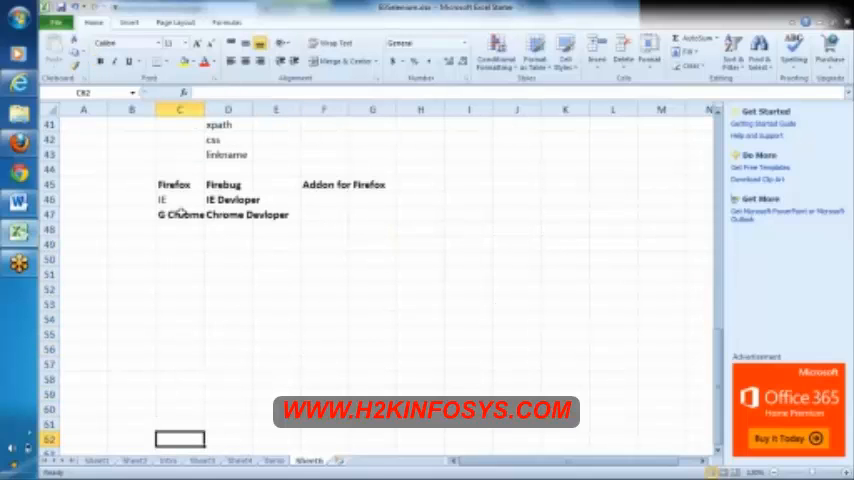
pyautogui.click(228, 184)
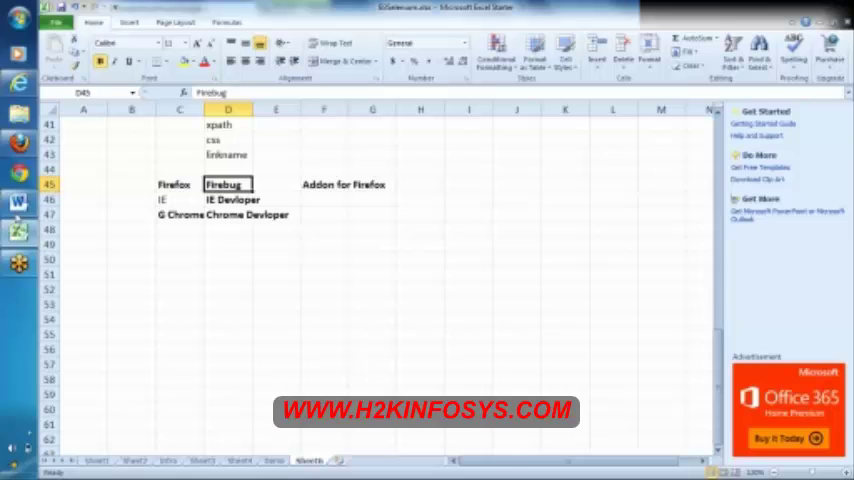
pyautogui.click(175, 199)
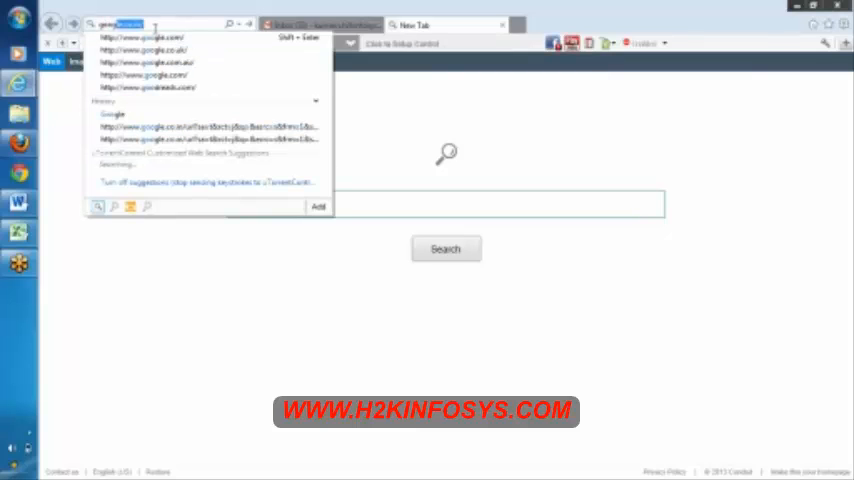
# - Load google.co.in in Internet Explorer and bring up the page's right-click menu
pyautogui.click(150, 36)
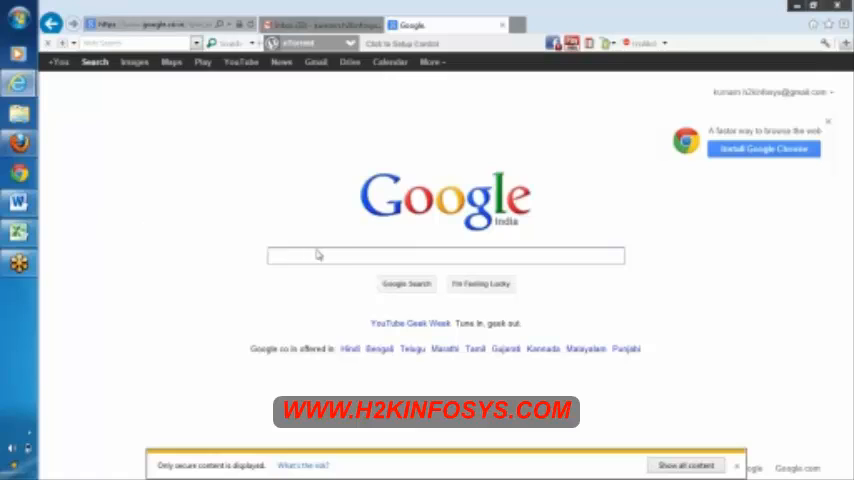
pyautogui.rightClick(318, 256)
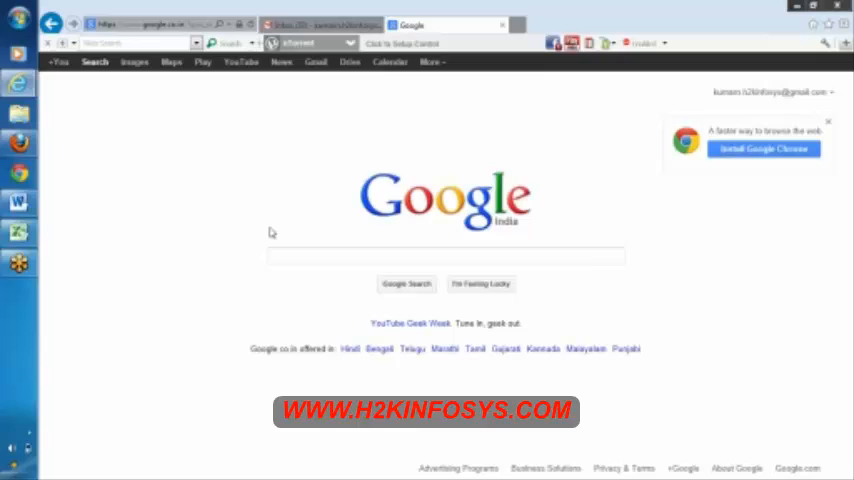
pyautogui.rightClick(270, 233)
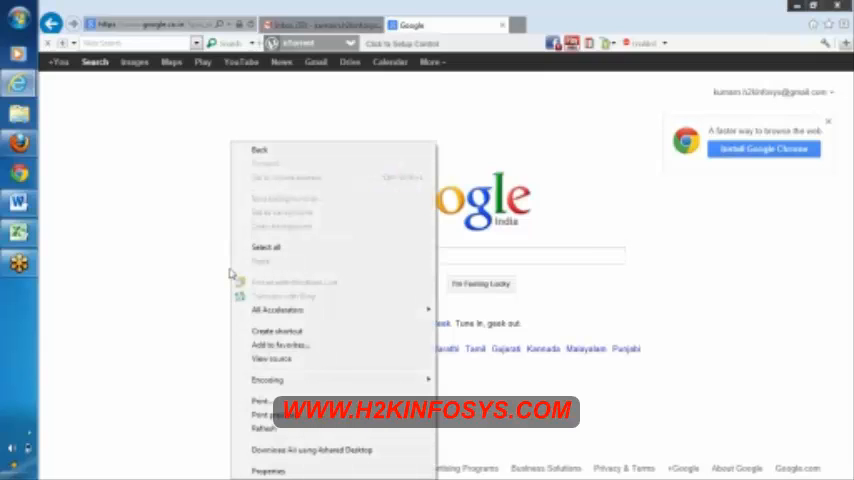
pyautogui.moveTo(198, 343)
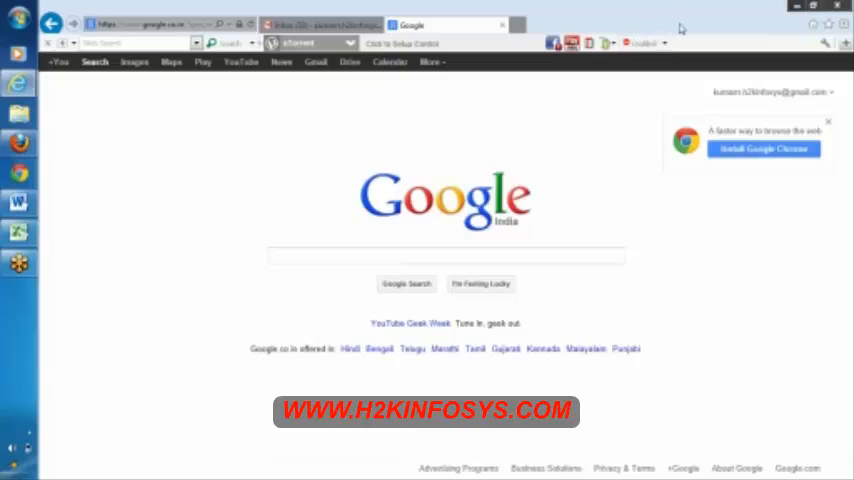
pyautogui.moveTo(817, 39)
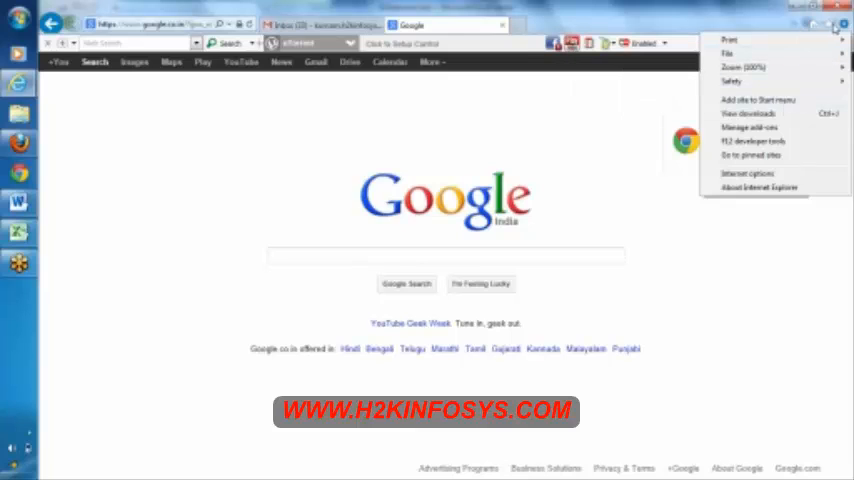
pyautogui.moveTo(729, 29)
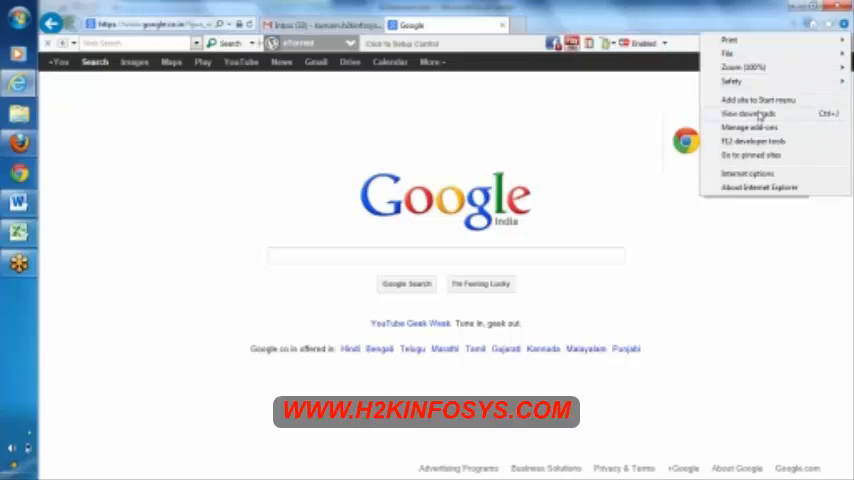
pyautogui.moveTo(752, 142)
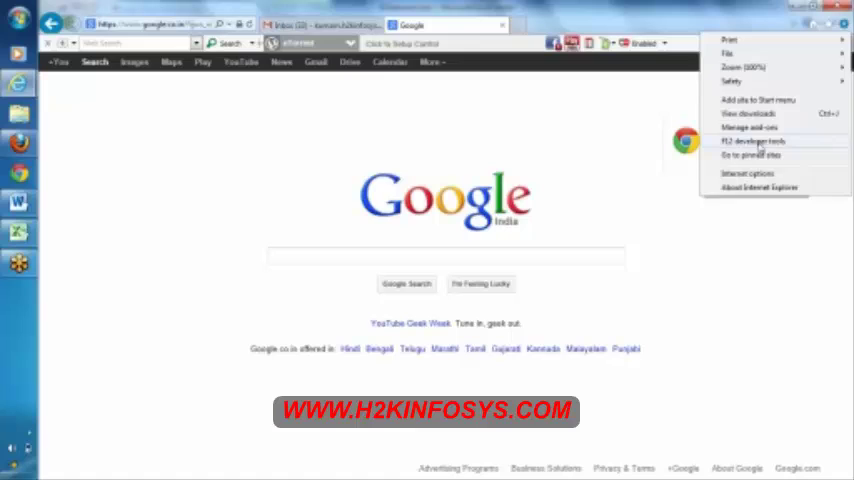
# - Open F12 developer tools on the Google page, then switch to the Gmail Inbox tab
pyautogui.click(747, 141)
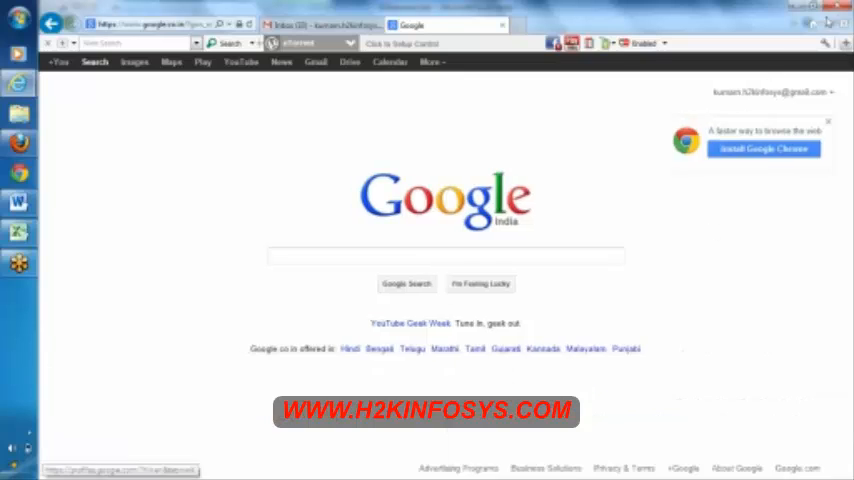
pyautogui.click(821, 40)
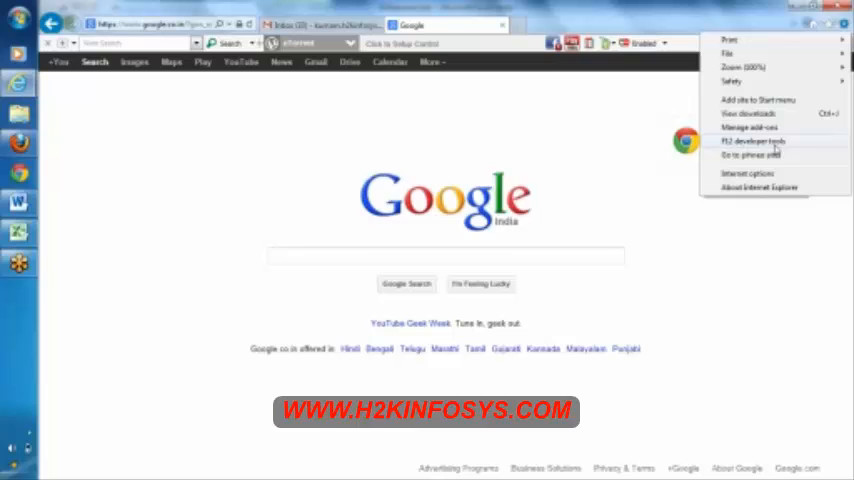
pyautogui.click(743, 141)
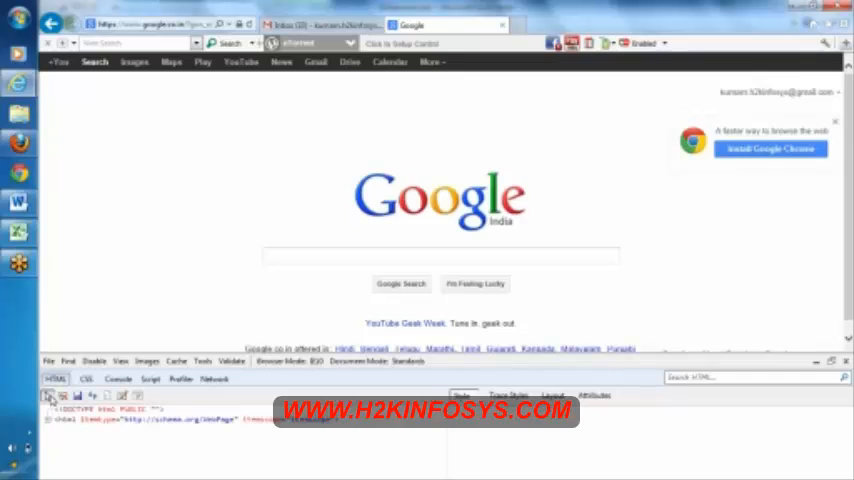
pyautogui.click(440, 256)
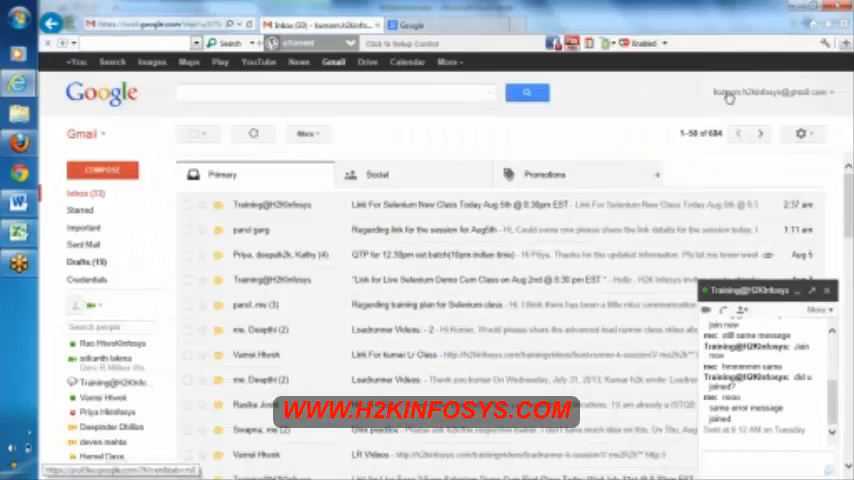
# - Sign out of Gmail from the account menu to reach the sign-in page
pyautogui.click(770, 92)
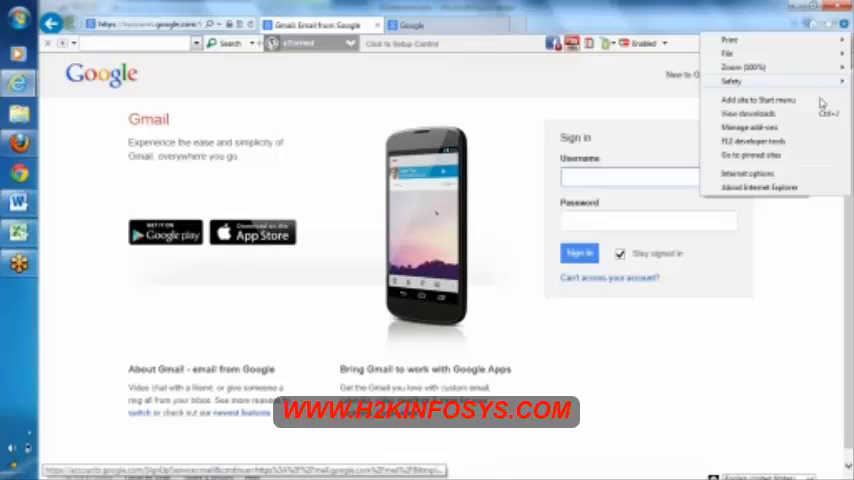
pyautogui.moveTo(754, 143)
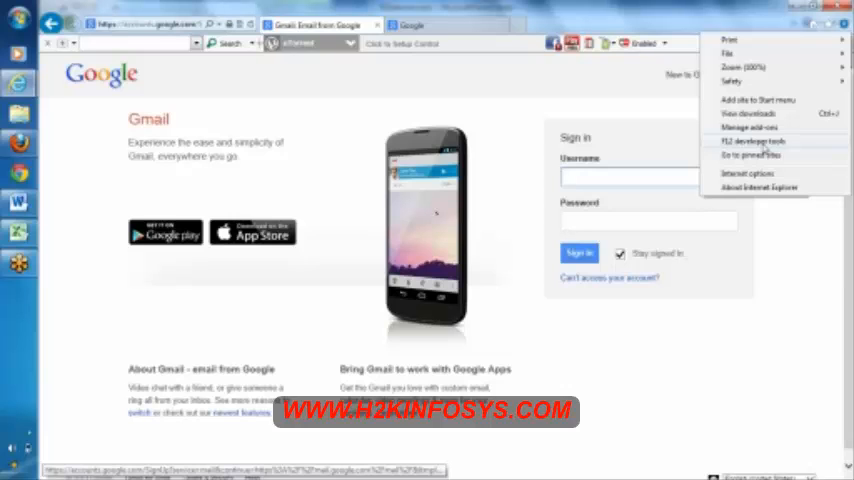
pyautogui.click(745, 143)
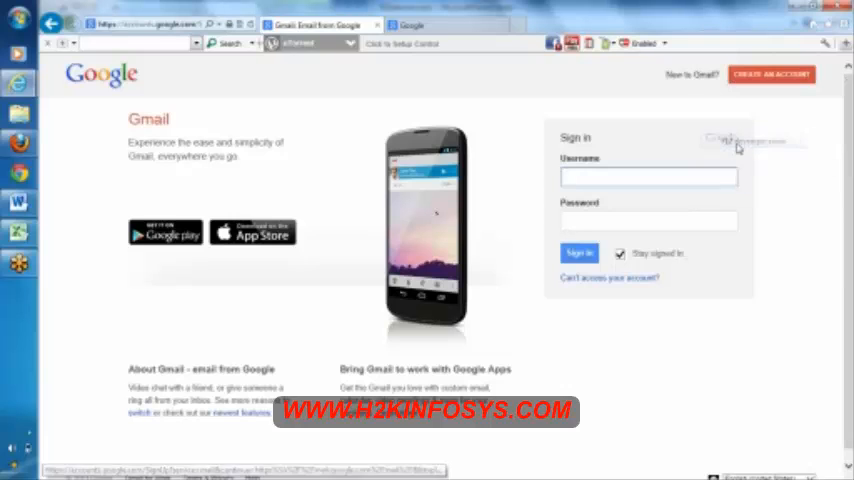
# - Bring up F12 developer tools to inspect the Passwd input and signIn button markup
pyautogui.press('F12')
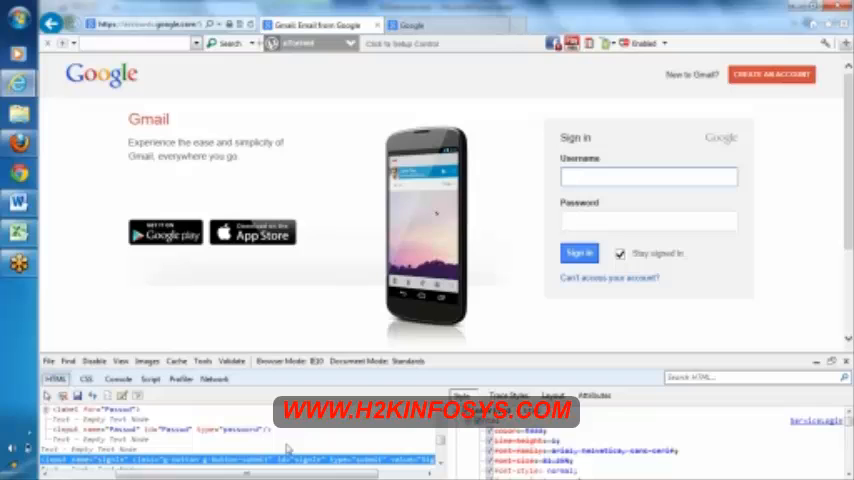
pyautogui.moveTo(336, 206)
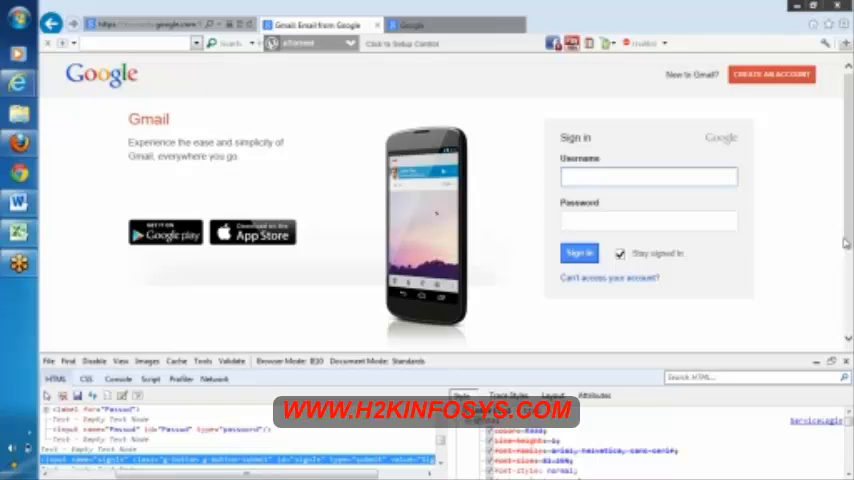
pyautogui.moveTo(846, 283)
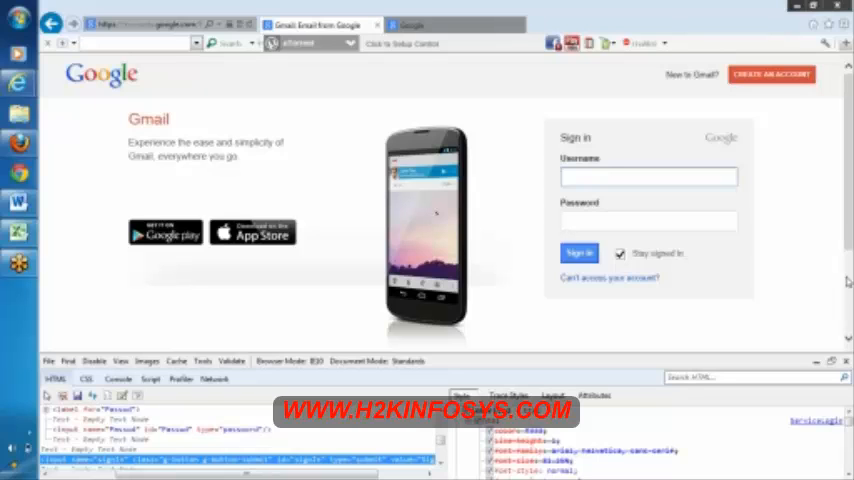
pyautogui.moveTo(847, 290)
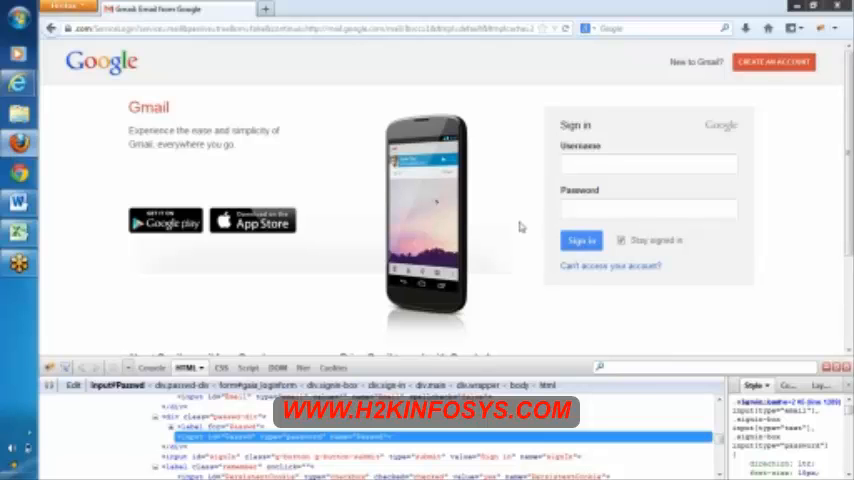
# - Switch to the Excel notes and select the IE Developer cell D46
pyautogui.press('alt+tab')
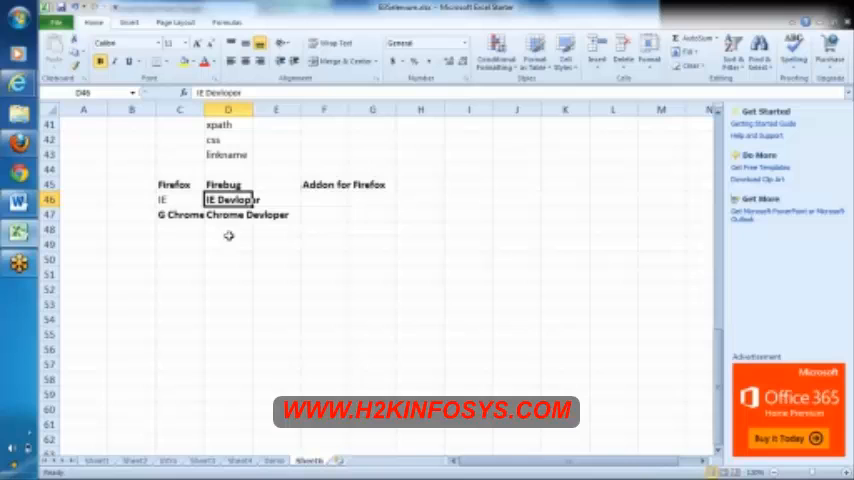
pyautogui.click(228, 214)
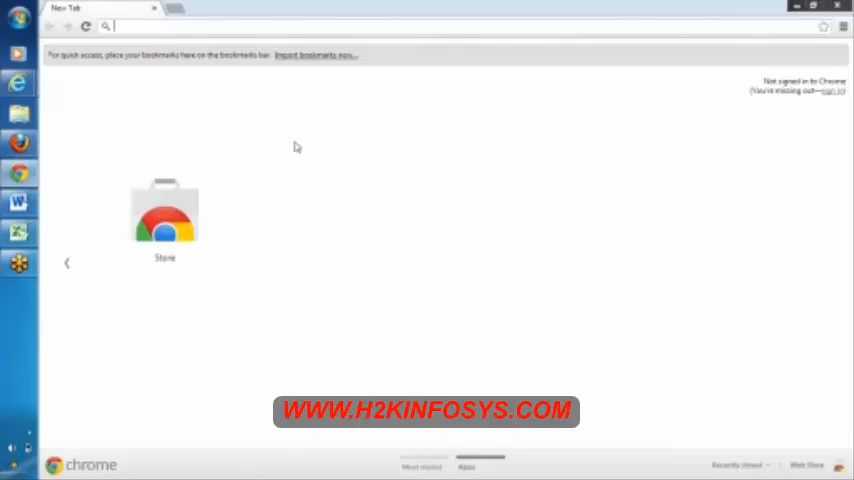
# - Load the Google home page, right-click its search field, then start entering amazon
pyautogui.write('google.com')
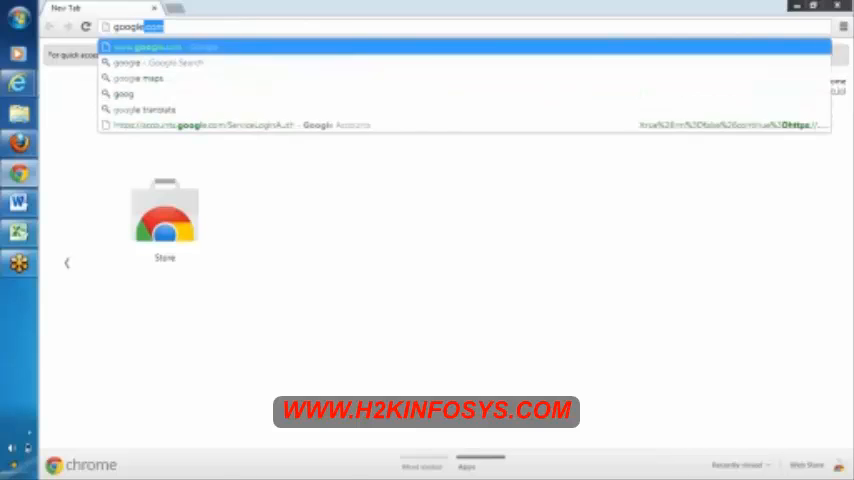
pyautogui.click(843, 22)
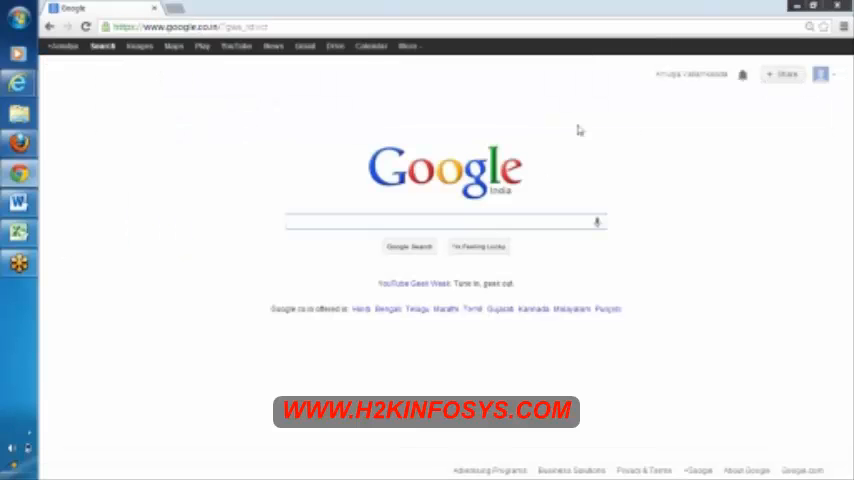
pyautogui.click(310, 221)
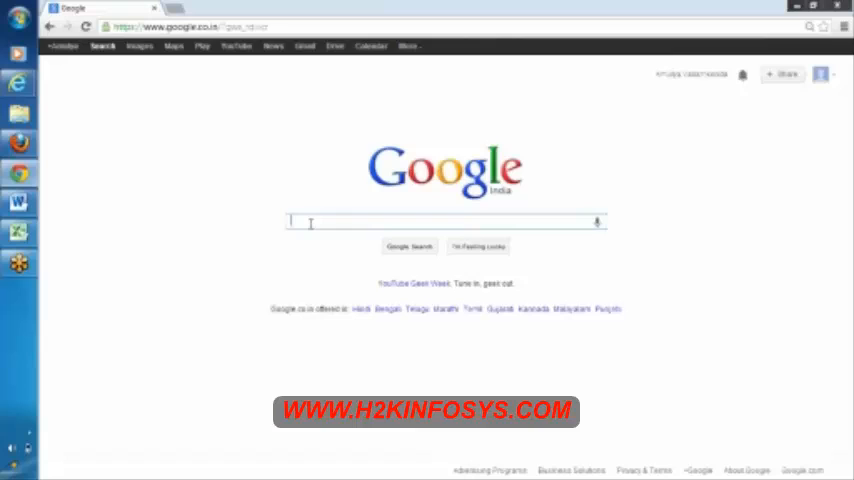
pyautogui.rightClick(312, 221)
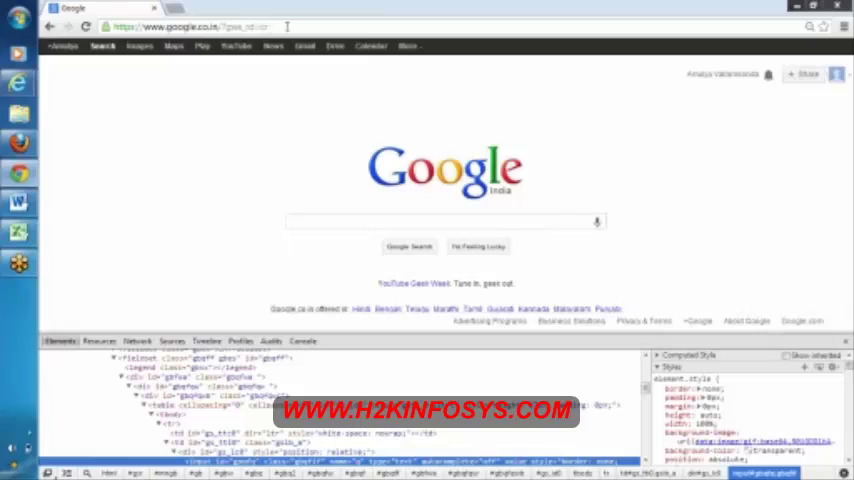
pyautogui.write('amazon.com')
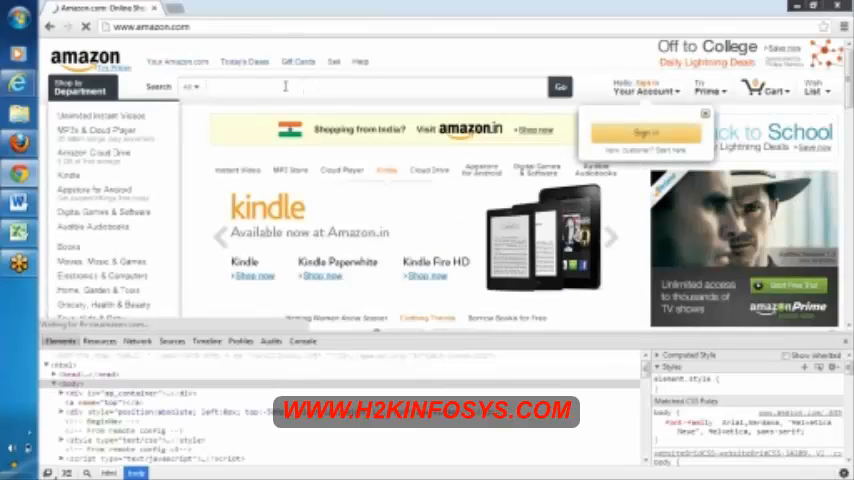
# - Inspect the Amazon search box element to view its HTML markup
pyautogui.rightClick(286, 86)
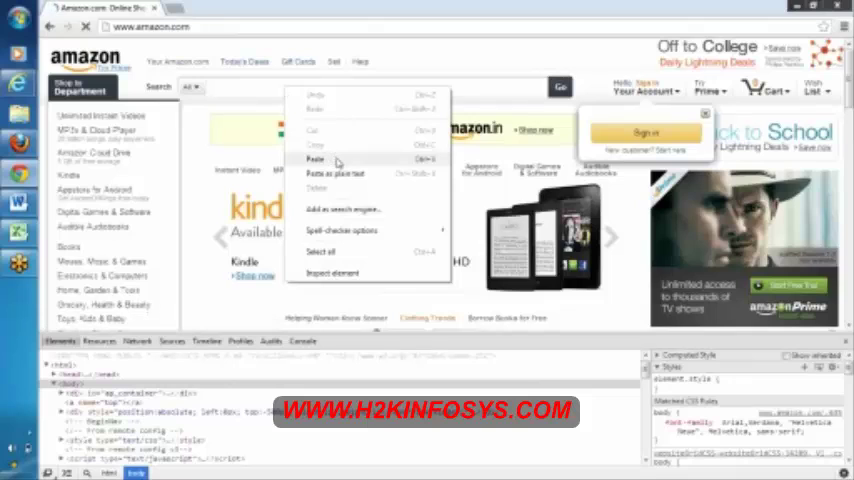
pyautogui.moveTo(333, 272)
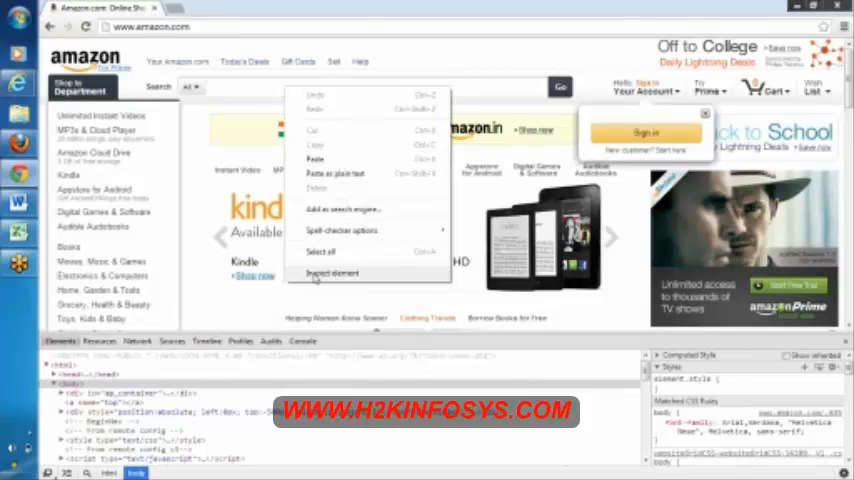
pyautogui.click(332, 273)
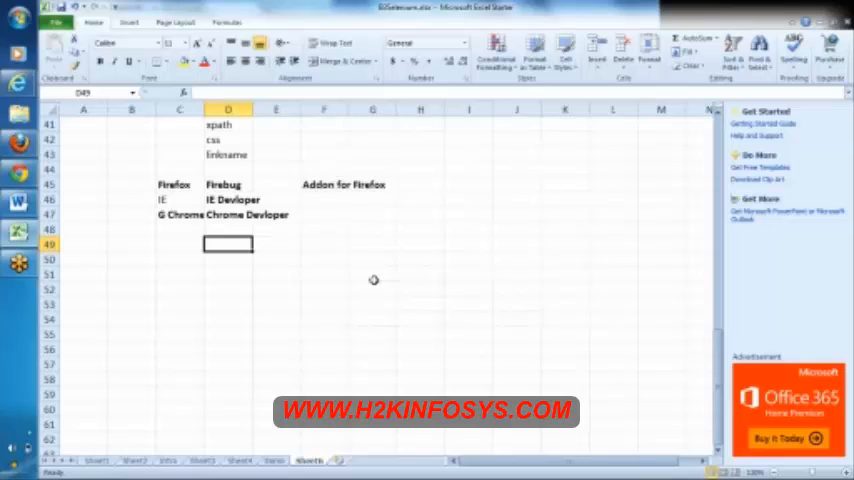
pyautogui.moveTo(345, 276)
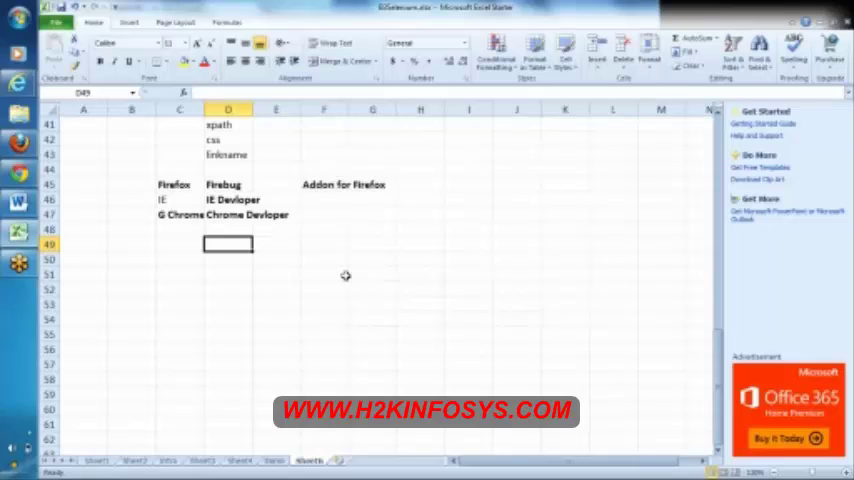
pyautogui.click(324, 275)
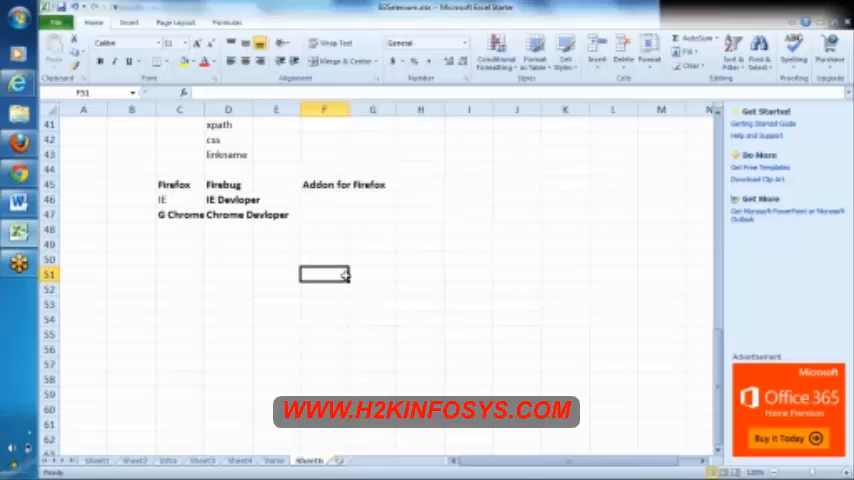
pyautogui.click(275, 244)
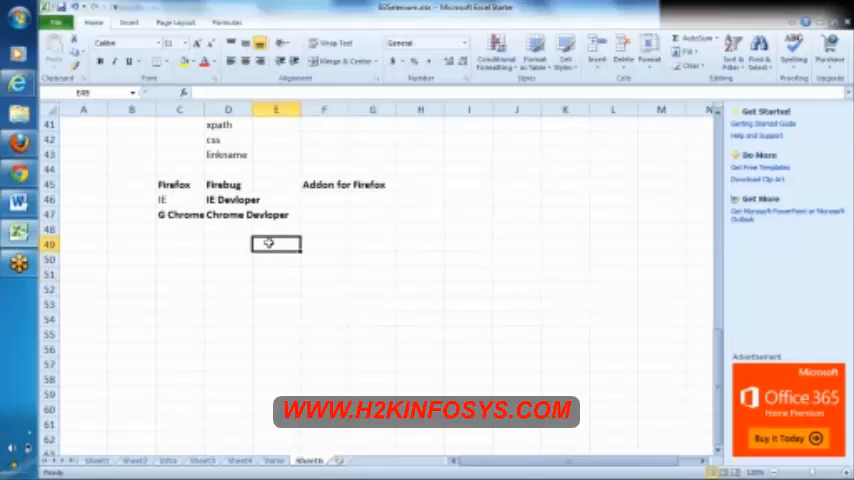
pyautogui.moveTo(314, 244)
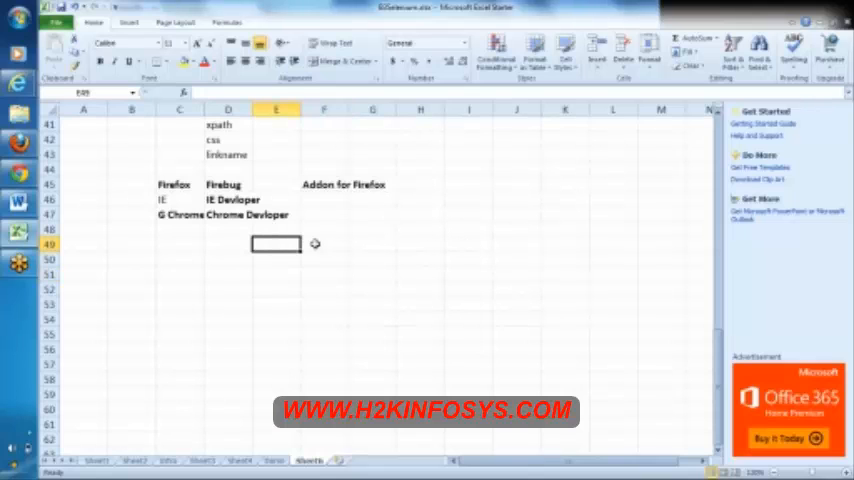
pyautogui.moveTo(496, 272)
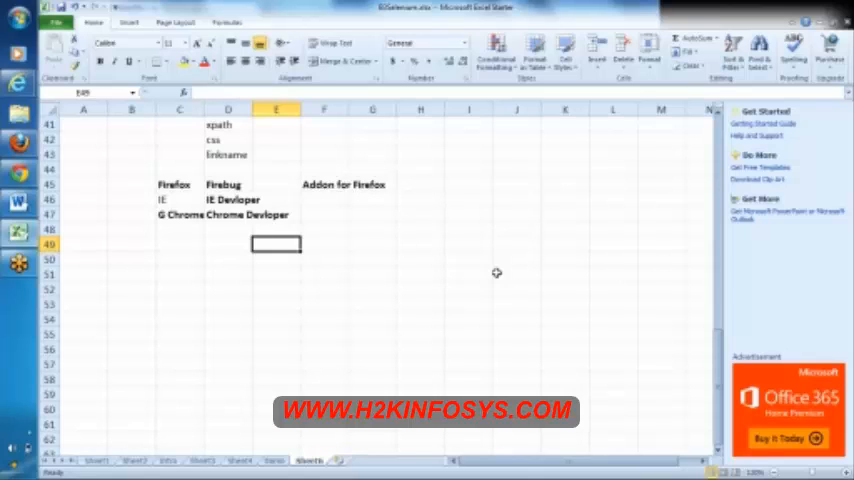
pyautogui.moveTo(833, 249)
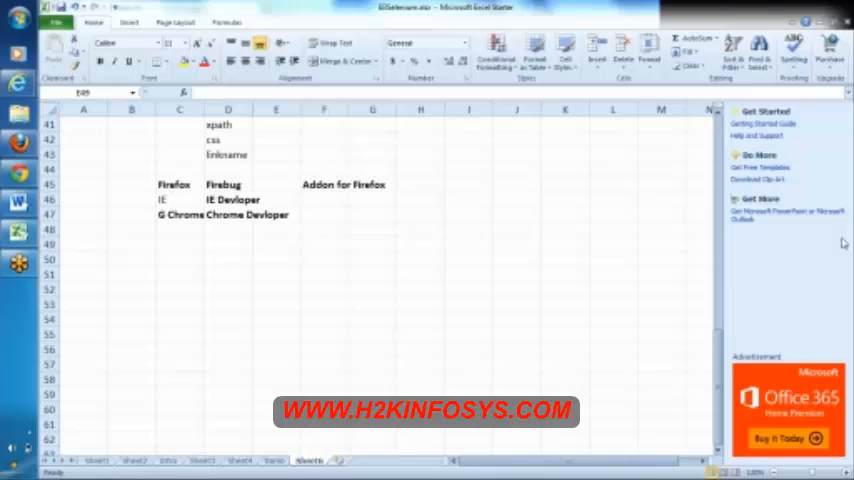
pyautogui.moveTo(843, 290)
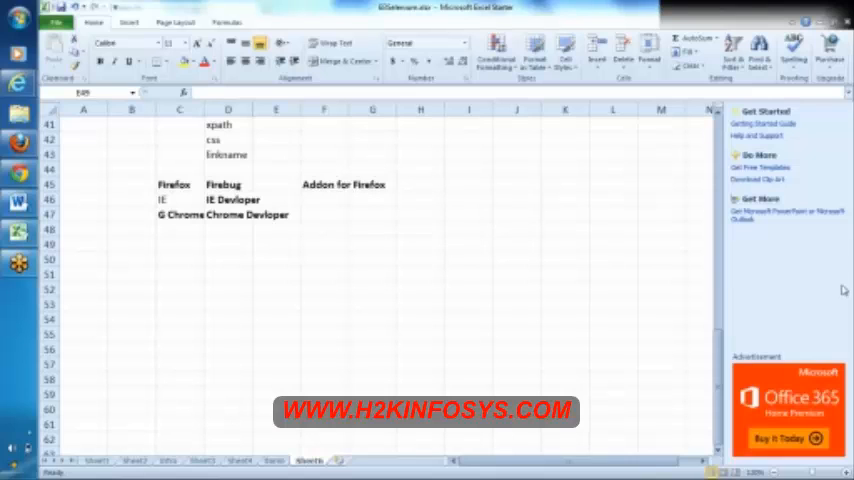
pyautogui.click(276, 244)
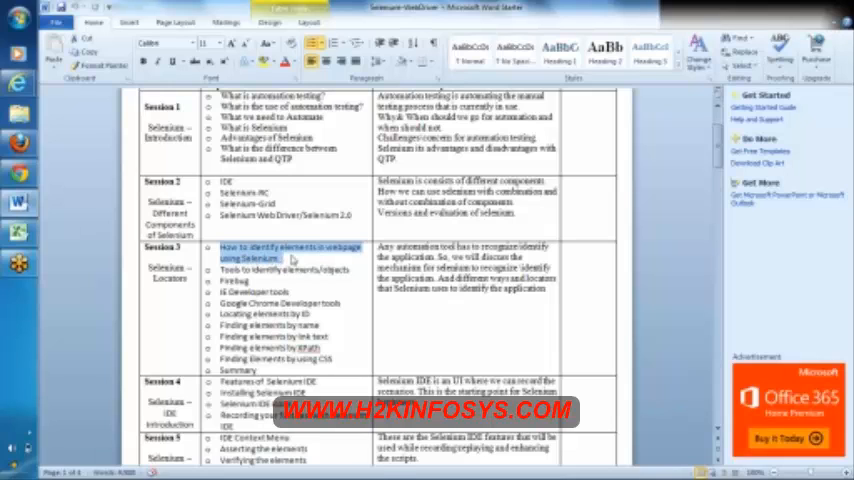
pyautogui.moveTo(258, 281)
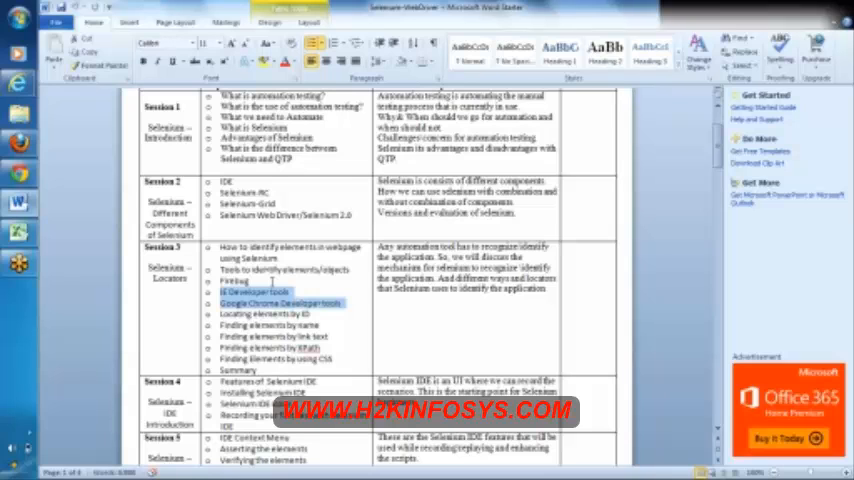
pyautogui.moveTo(318, 285)
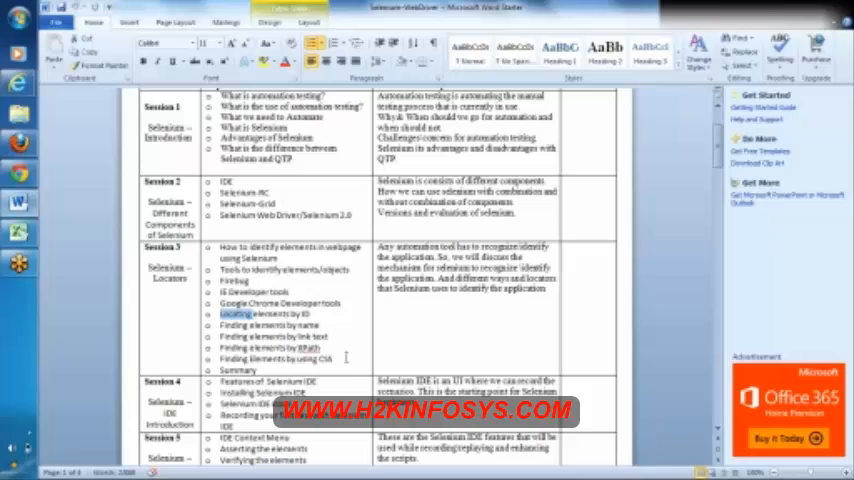
pyautogui.moveTo(221, 314); pyautogui.dragTo(345, 358)
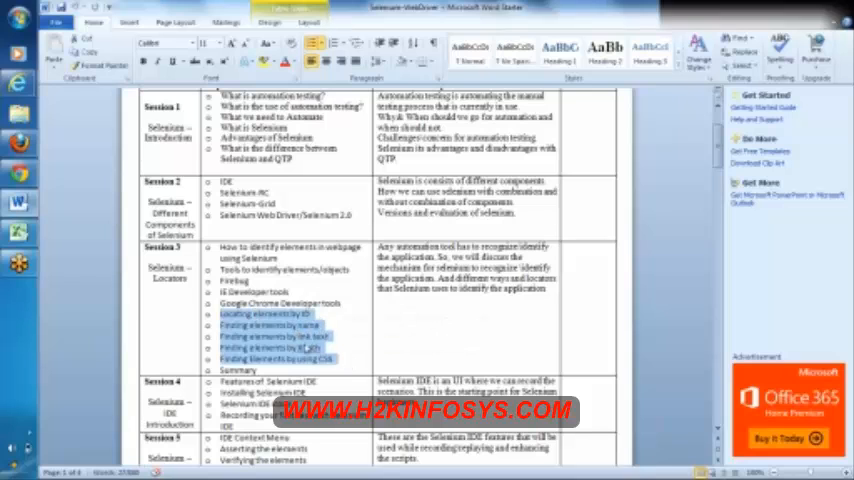
pyautogui.moveTo(320, 362)
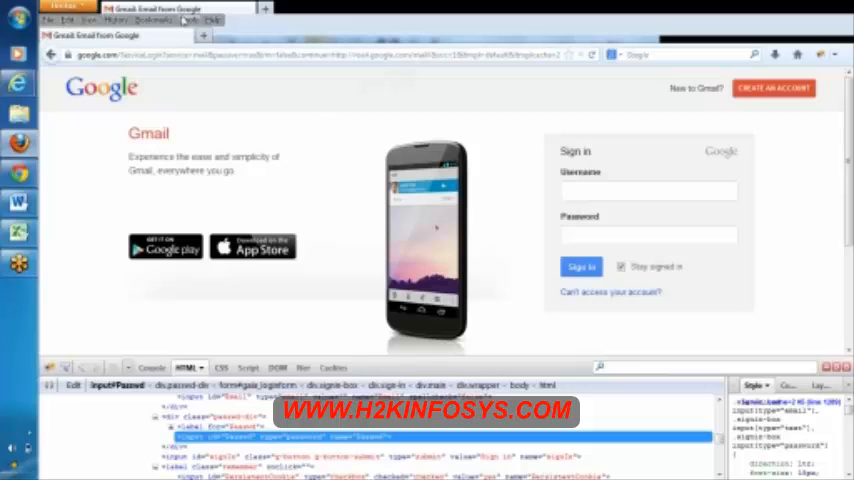
pyautogui.click(185, 26)
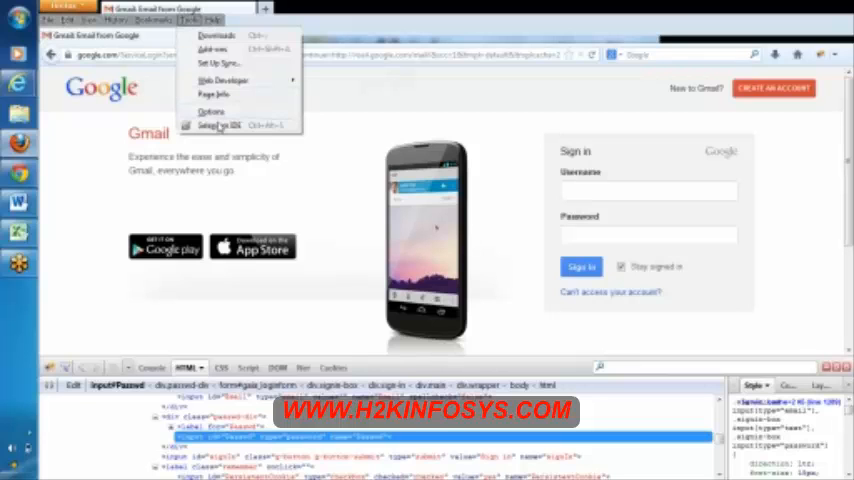
pyautogui.click(220, 126)
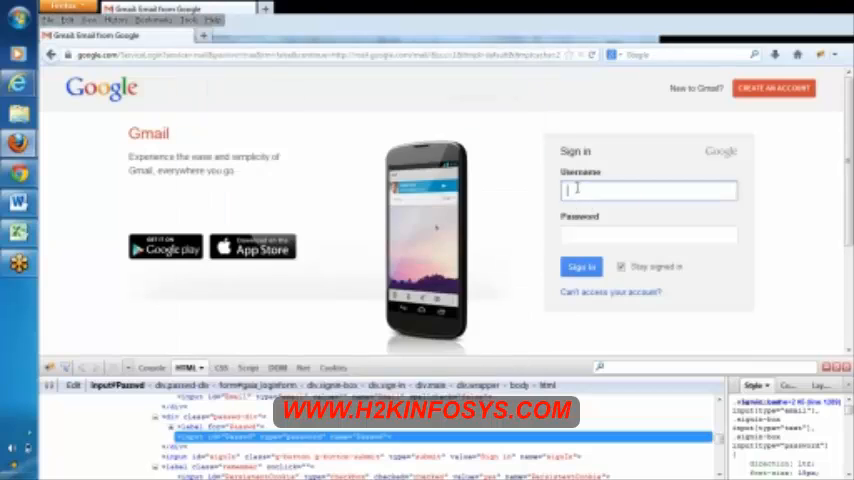
pyautogui.write('ghfn')
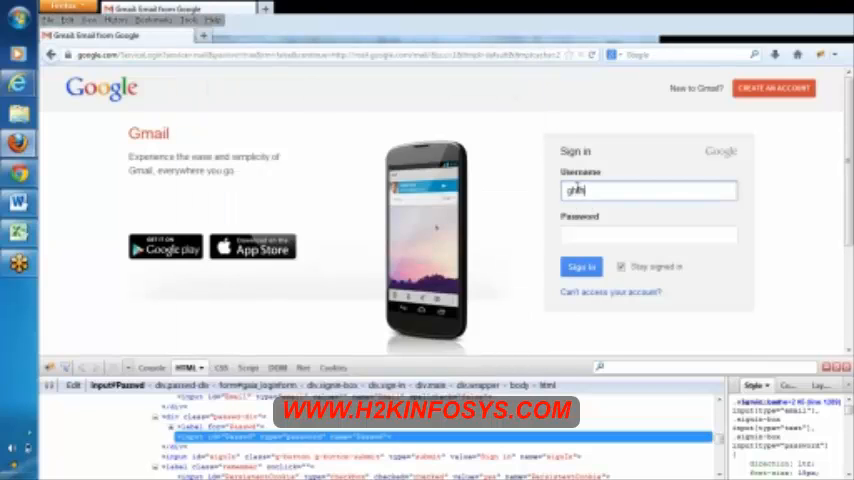
pyautogui.click(648, 234)
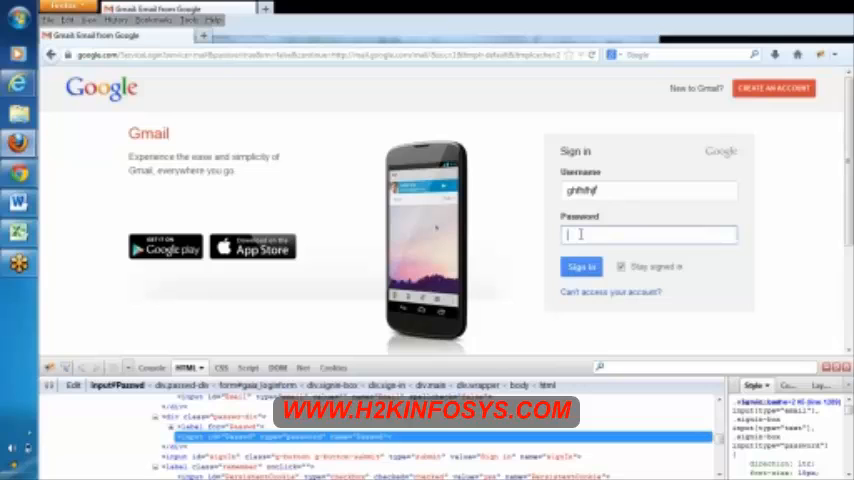
pyautogui.write('password')
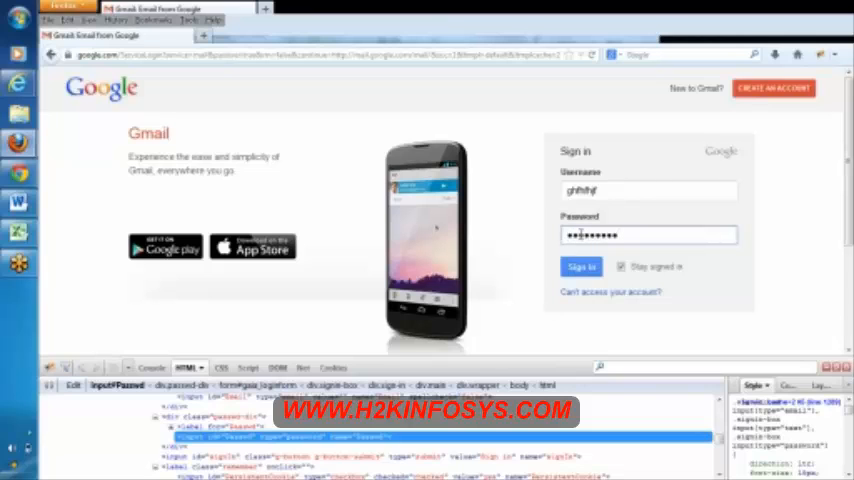
pyautogui.click(581, 267)
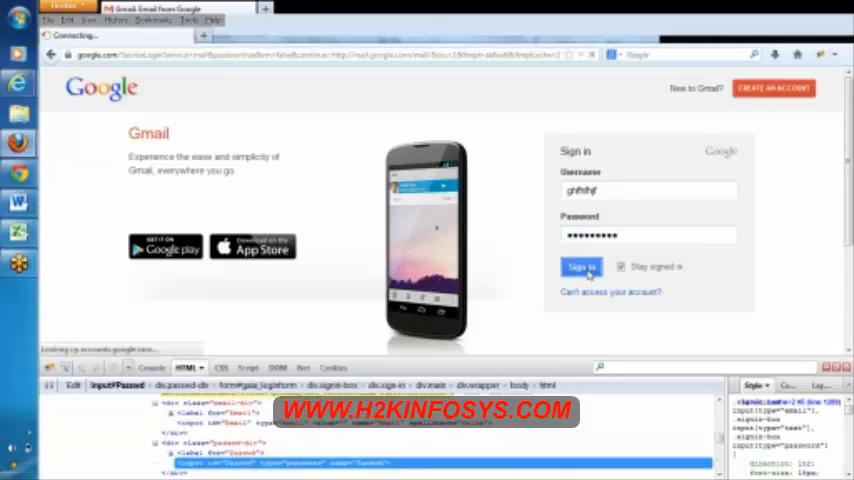
pyautogui.click(581, 267)
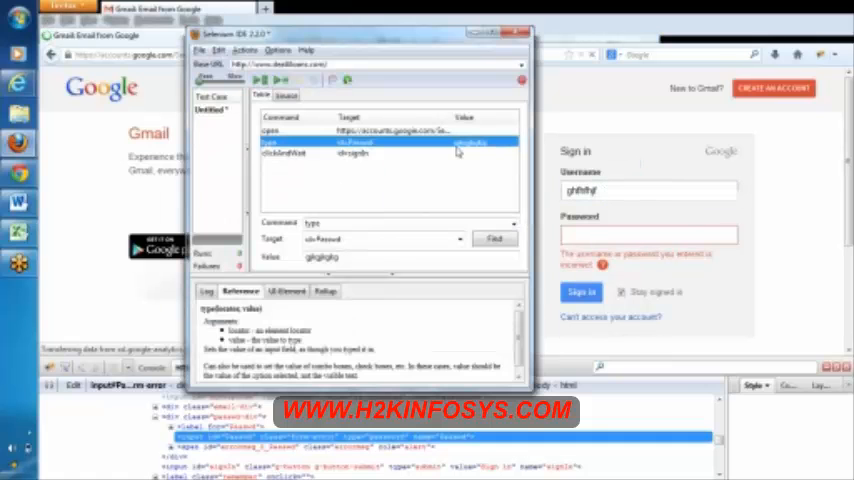
# - Clear the recorded open/type/clickAndWait commands and restart Selenium IDE recording
pyautogui.click(290, 131)
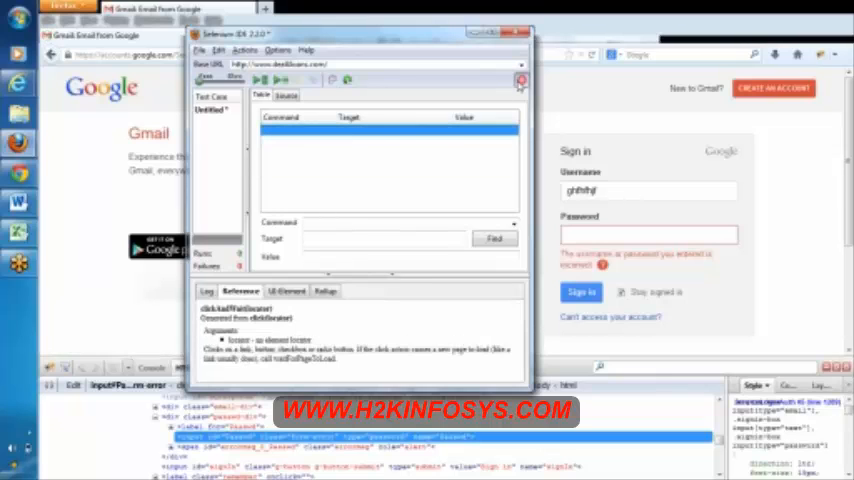
pyautogui.click(518, 78)
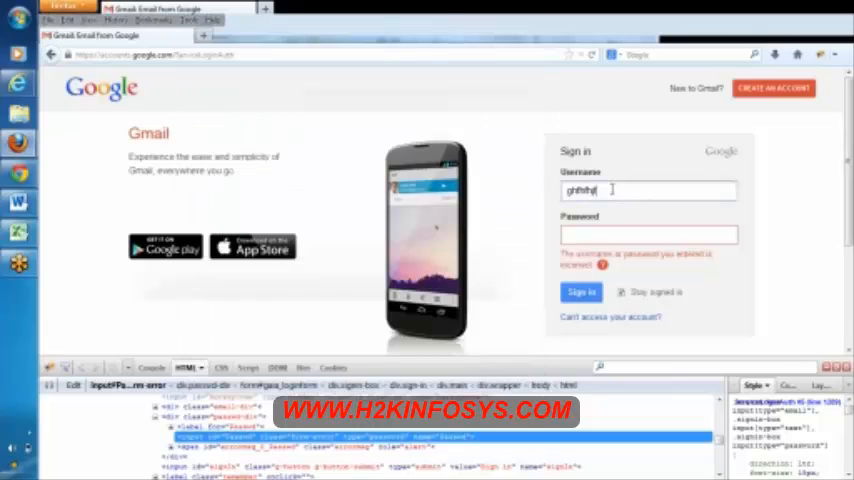
# - Replace the username with 'abc' and inspect the field's markup to read its id, Email
pyautogui.press('ctrl+a')
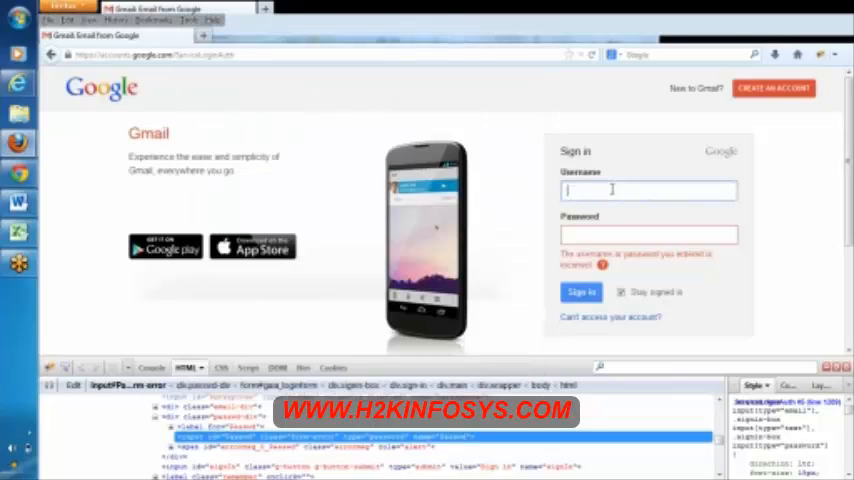
pyautogui.write('abcdefghj')
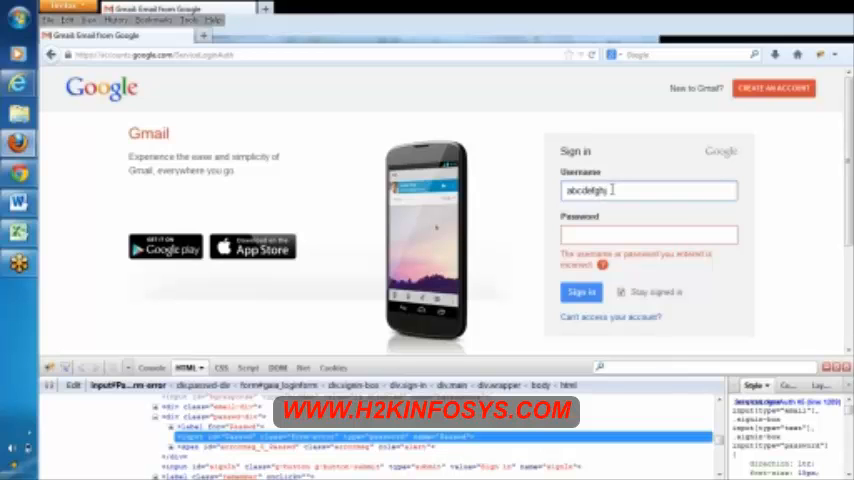
pyautogui.click(648, 234)
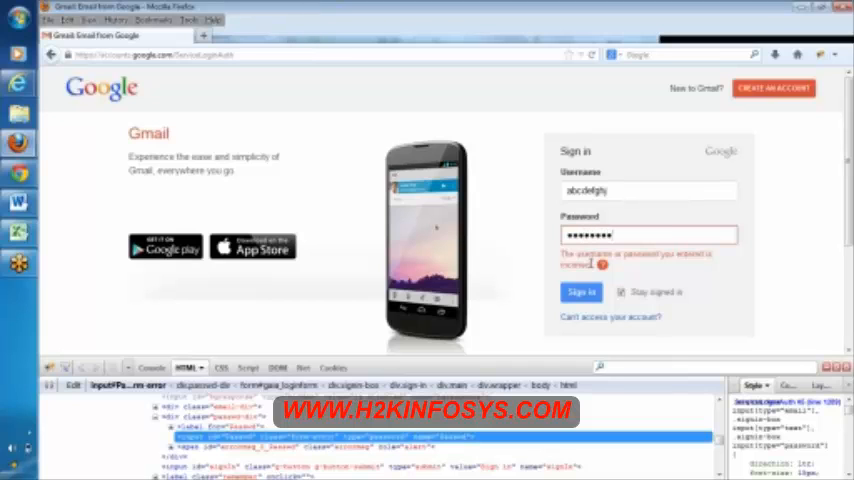
pyautogui.click(581, 292)
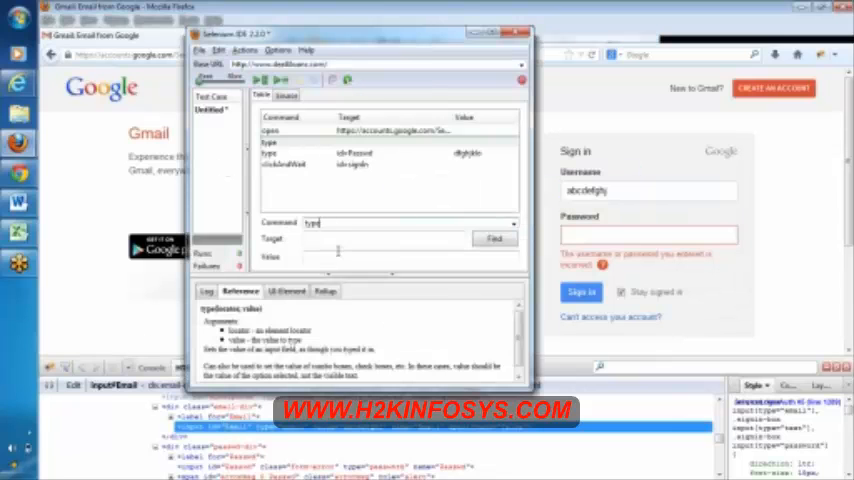
# - Enter id=Email as the first type step's target and abcdefg as its value
pyautogui.click(385, 239)
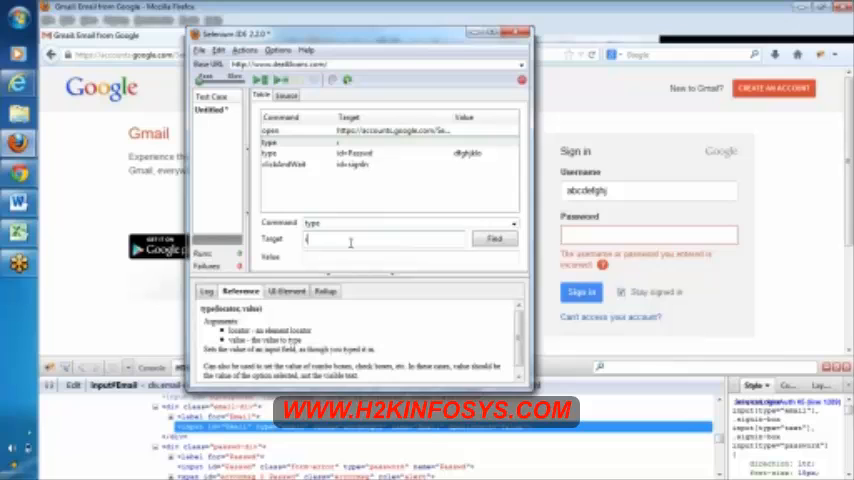
pyautogui.write('id=Email')
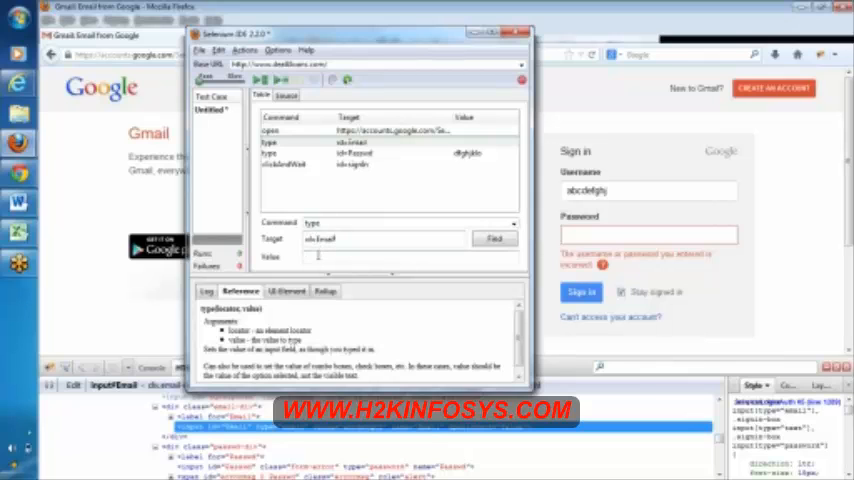
pyautogui.write('abcdefgh')
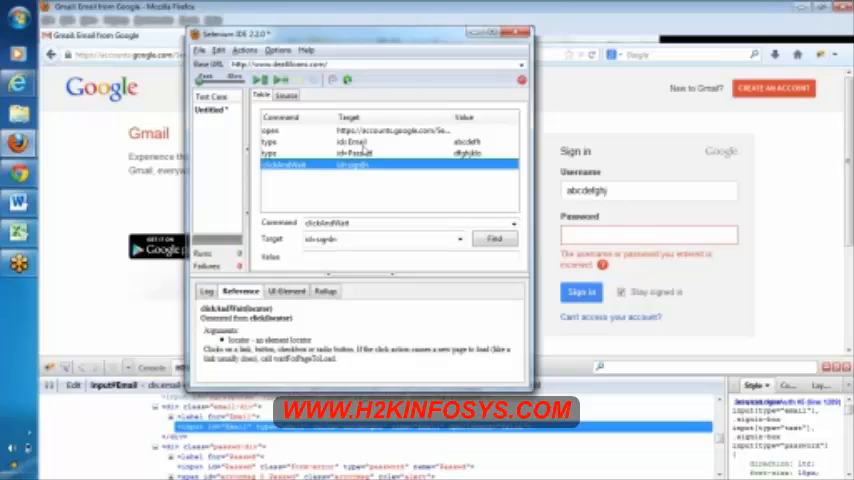
# - Highlight the id=Passwd, id=signIn and id=Email elements on the Gmail page using Find
pyautogui.click(355, 153)
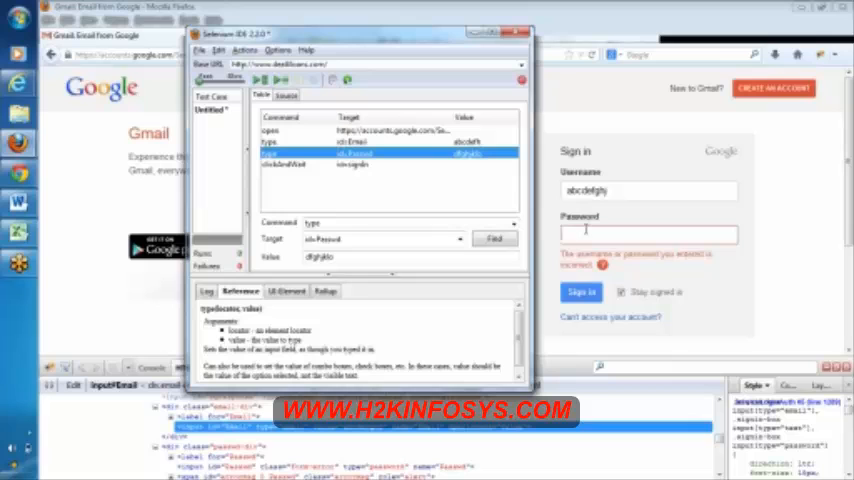
pyautogui.click(495, 238)
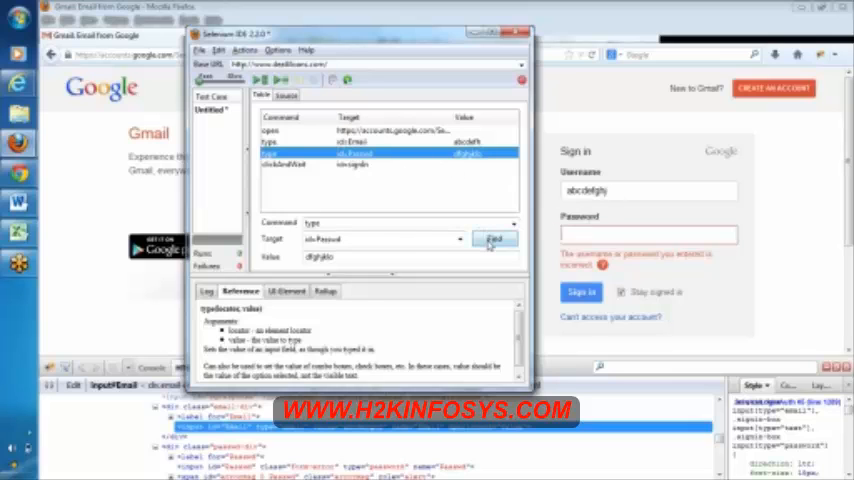
pyautogui.click(494, 238)
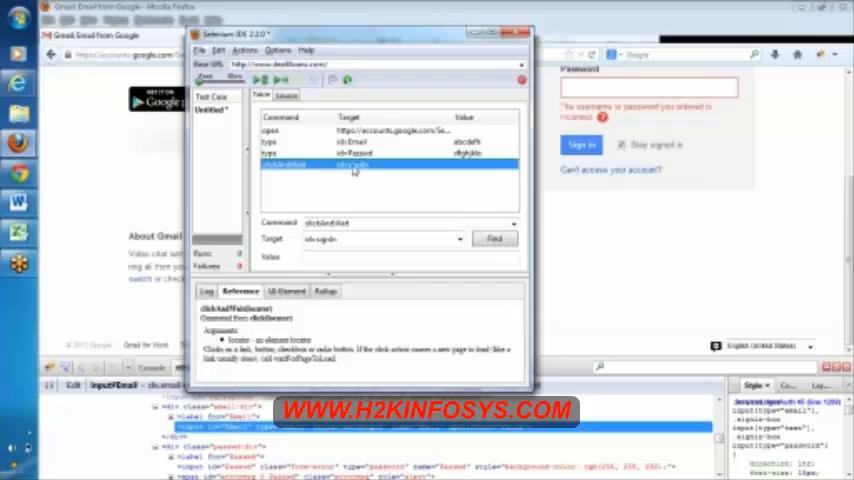
pyautogui.click(494, 239)
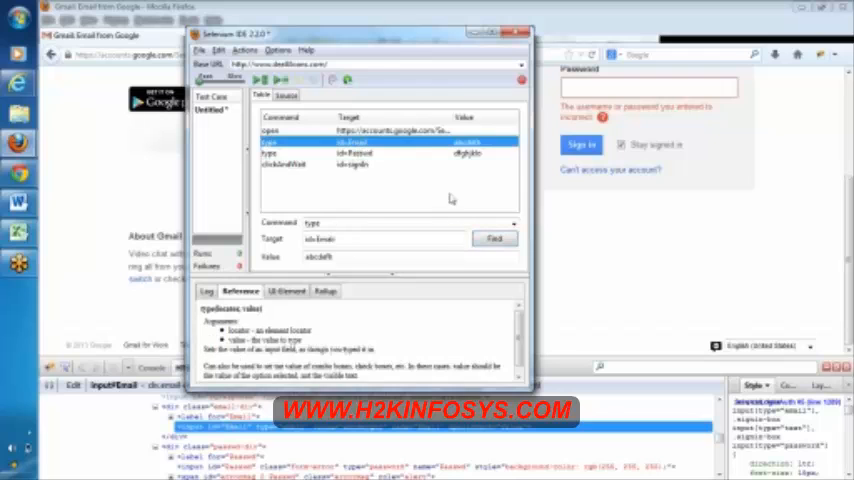
pyautogui.click(494, 239)
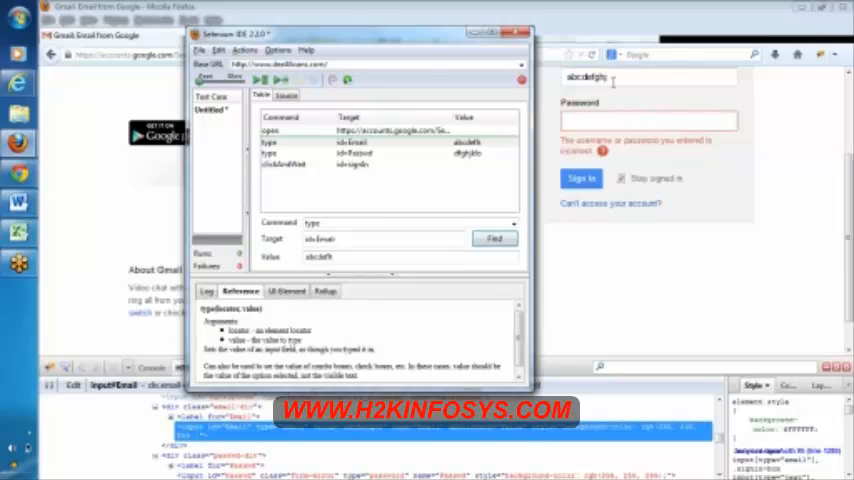
# - Return to the Gmail page, right-click the Username field and select its label text
pyautogui.click(516, 33)
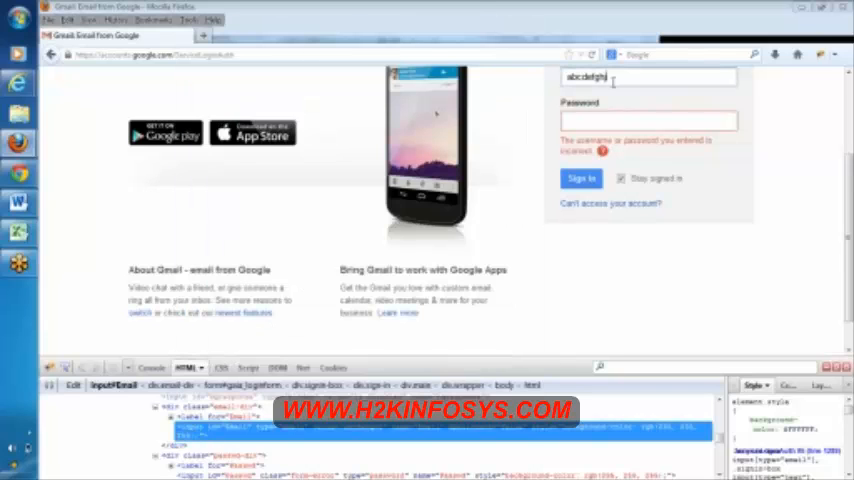
pyautogui.rightClick(644, 78)
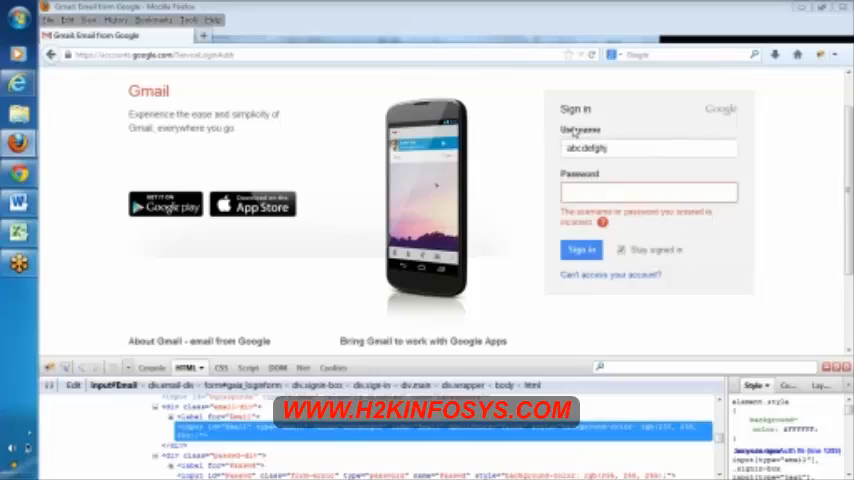
pyautogui.tripleClick(649, 148)
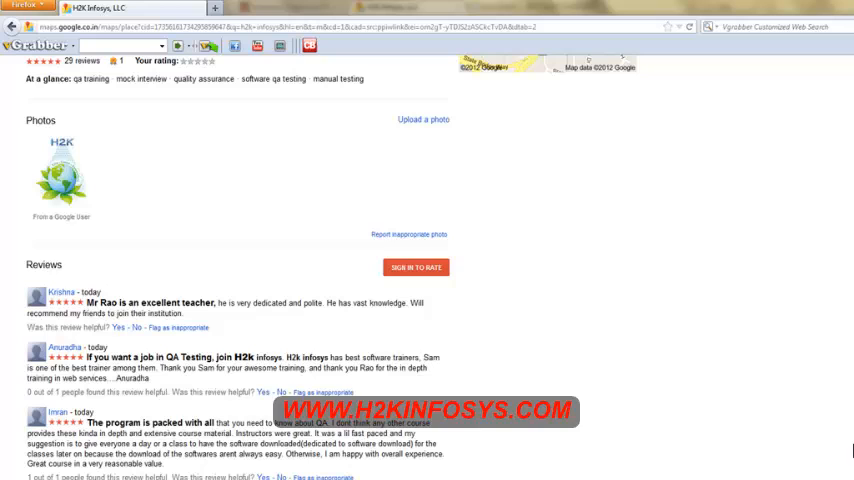
pyautogui.moveTo(833, 461)
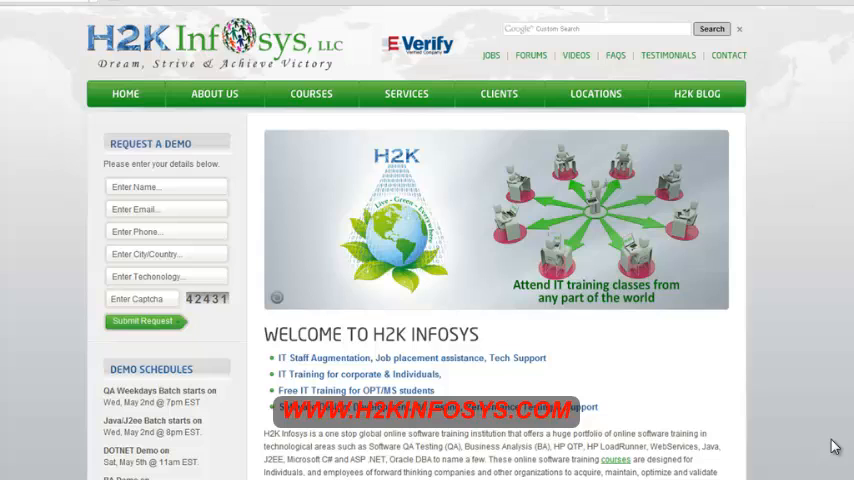
pyautogui.moveTo(418, 78)
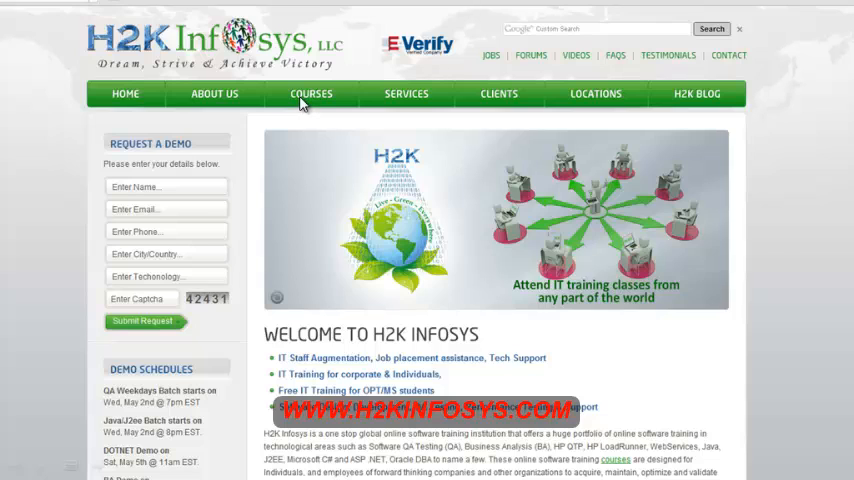
pyautogui.moveTo(247, 114)
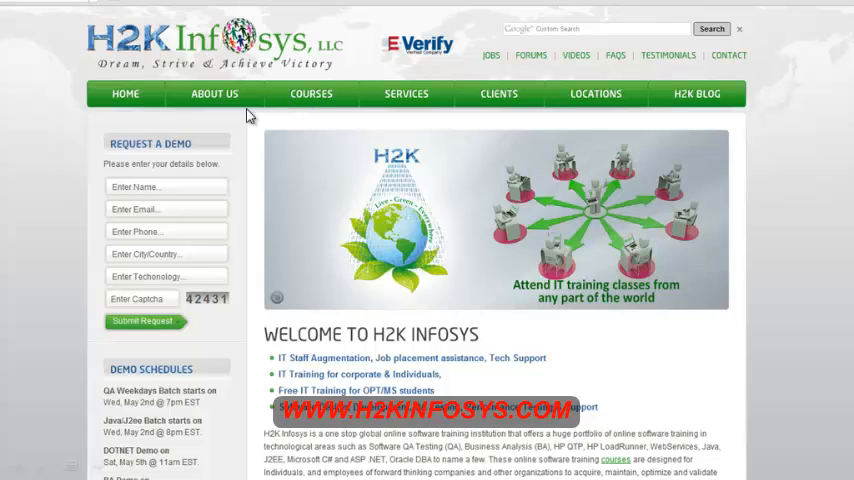
pyautogui.moveTo(183, 156)
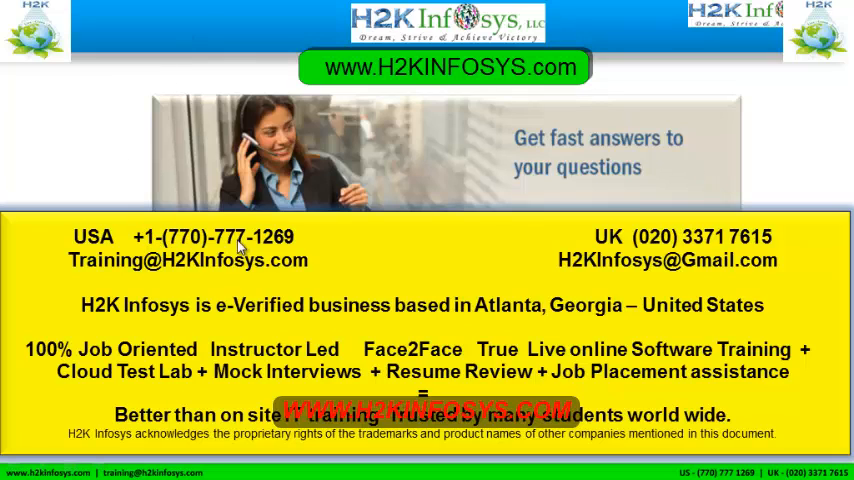
pyautogui.moveTo(304, 250)
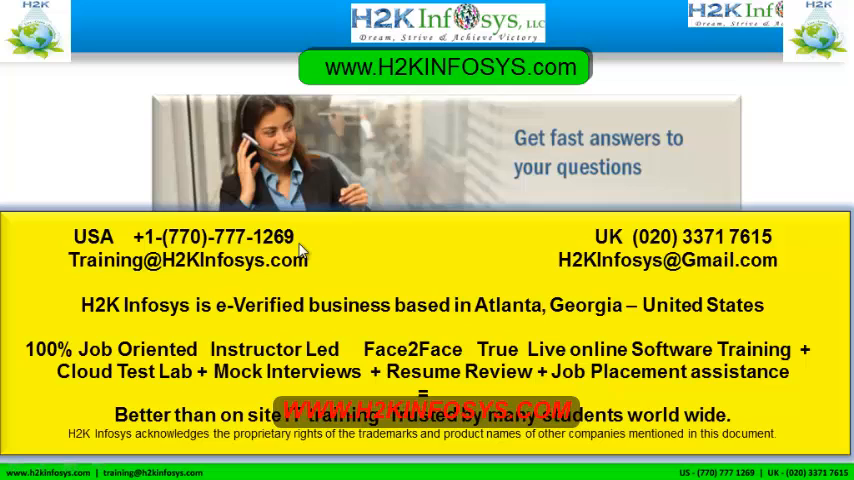
pyautogui.moveTo(309, 250)
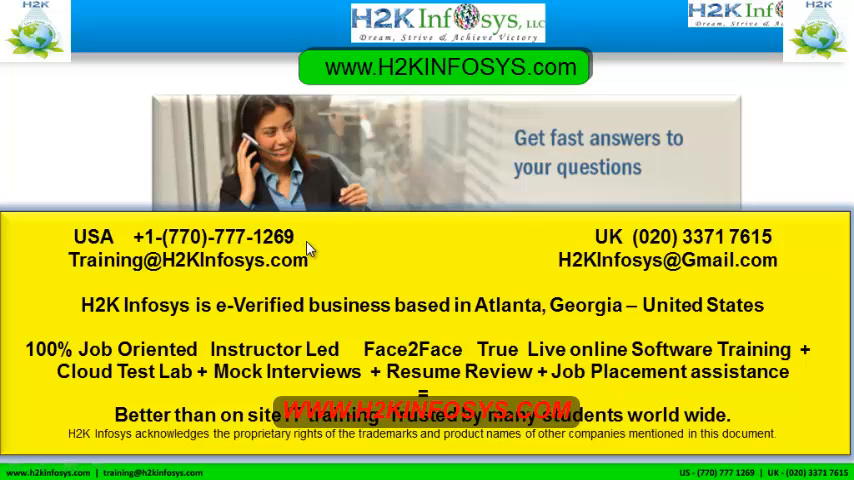
pyautogui.moveTo(314, 247)
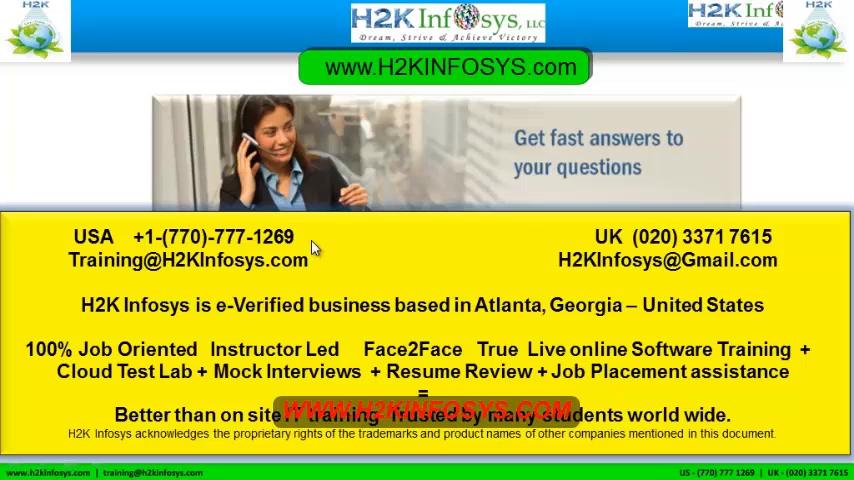
pyautogui.moveTo(137, 140)
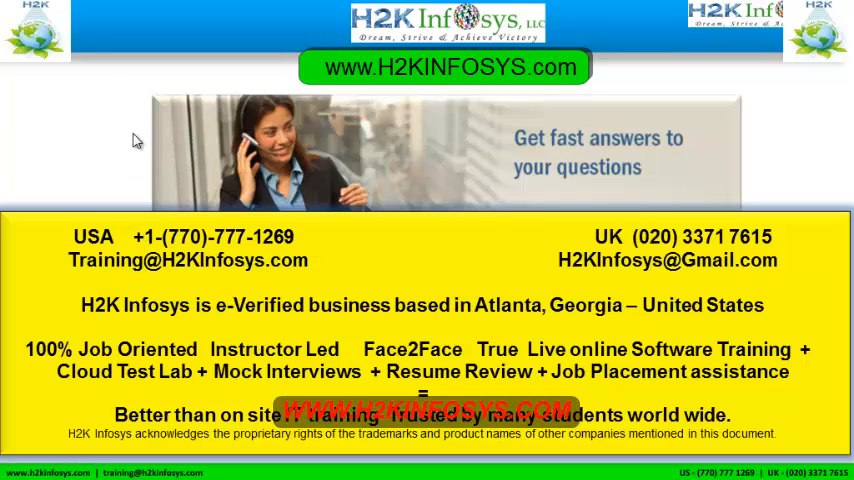
pyautogui.moveTo(8, 183)
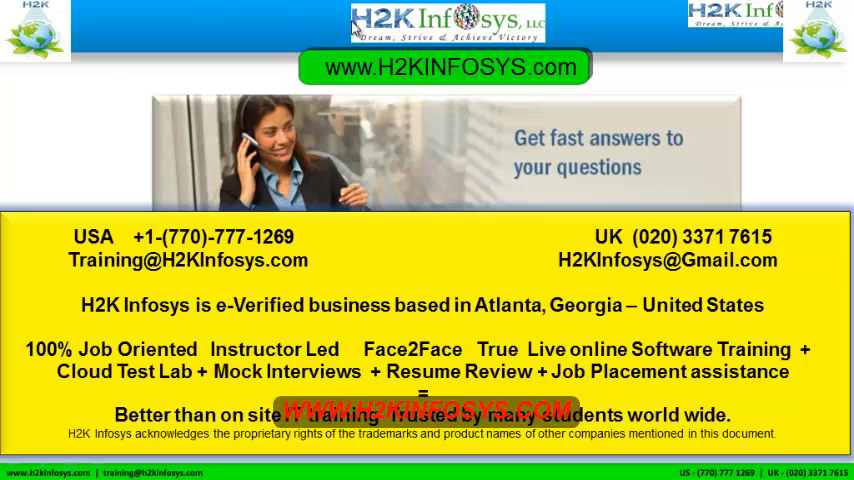
pyautogui.moveTo(775, 255)
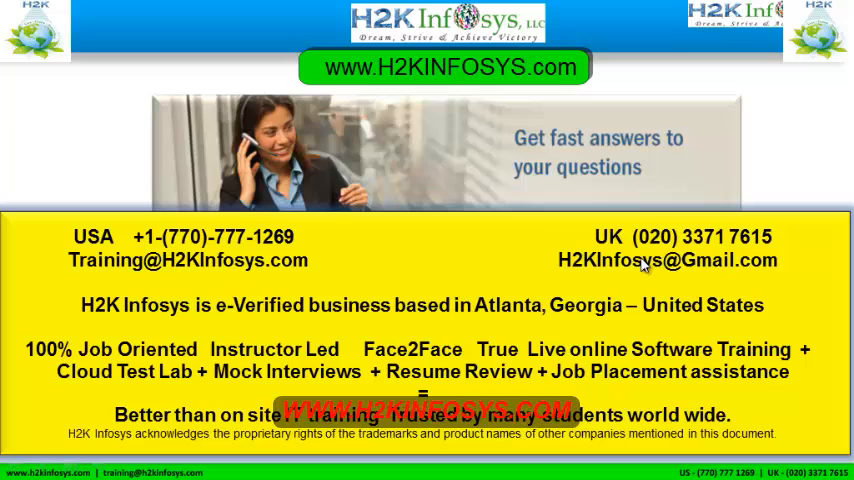
pyautogui.moveTo(58, 263)
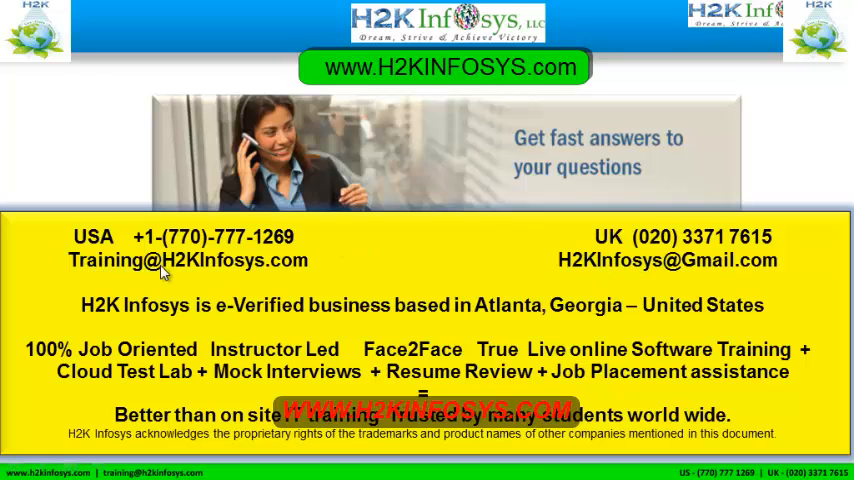
pyautogui.moveTo(311, 272)
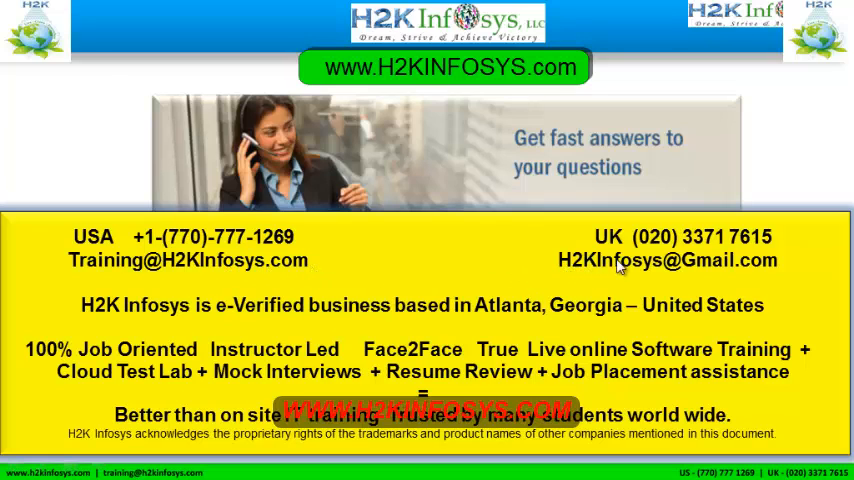
pyautogui.moveTo(844, 438)
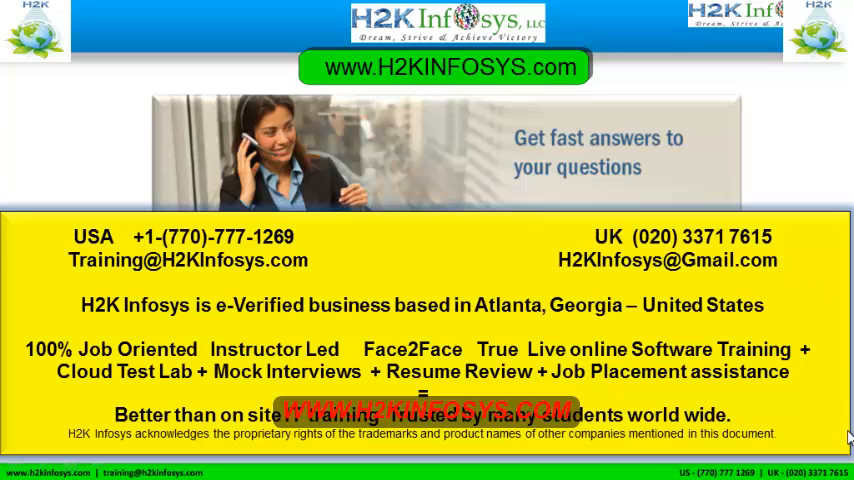